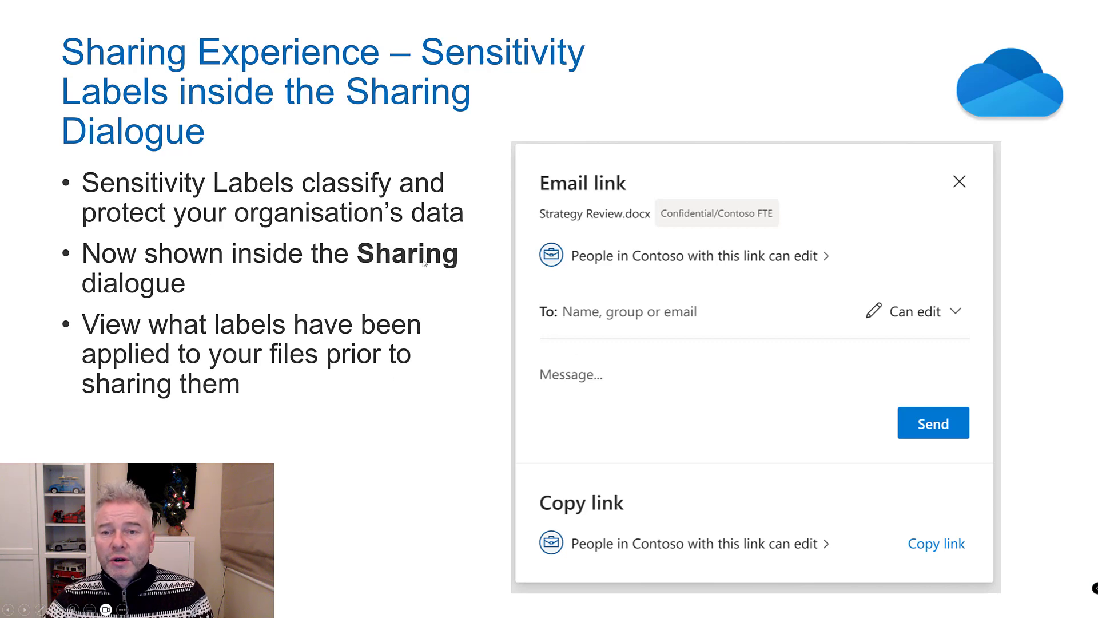
mouse_move(651, 202)
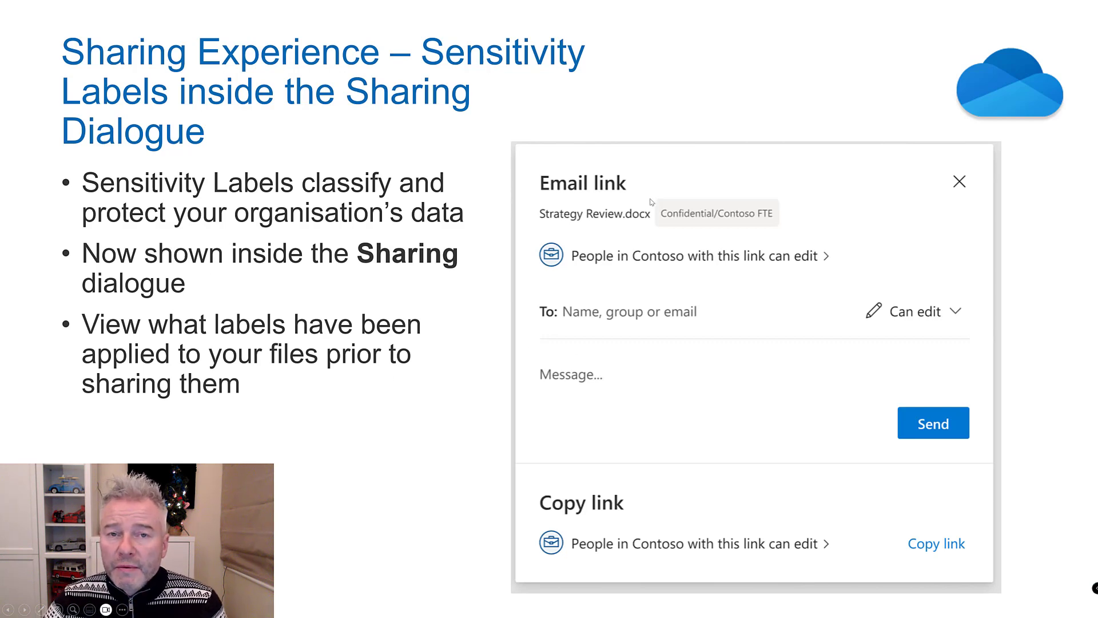
mouse_move(775, 232)
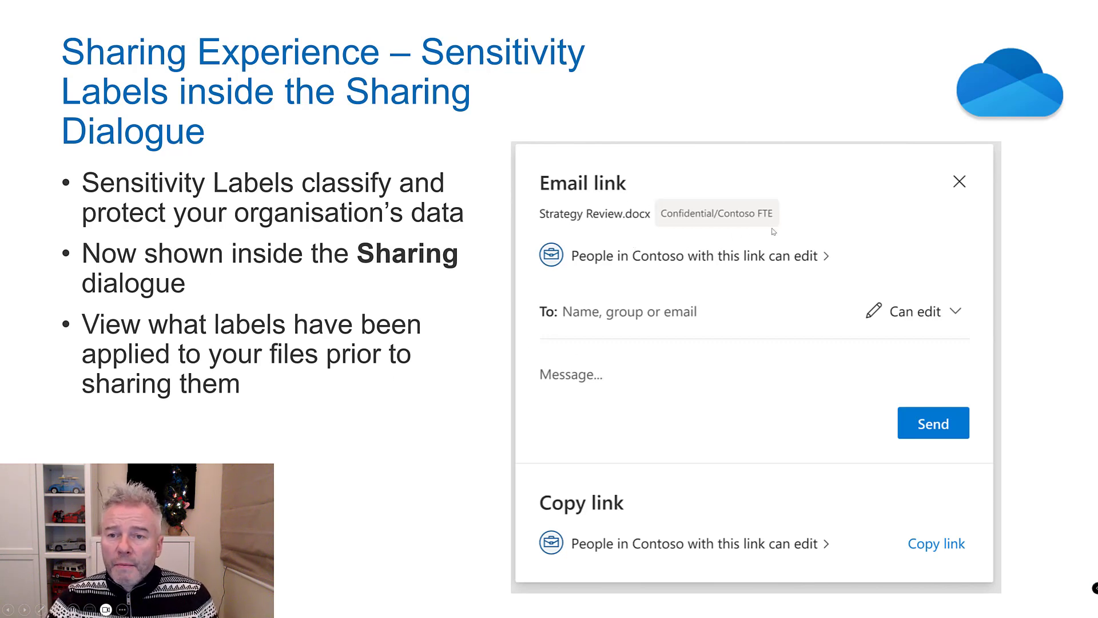
Step: Advance from the sensitivity labels slide to the Stream transcript search slide
key(right)
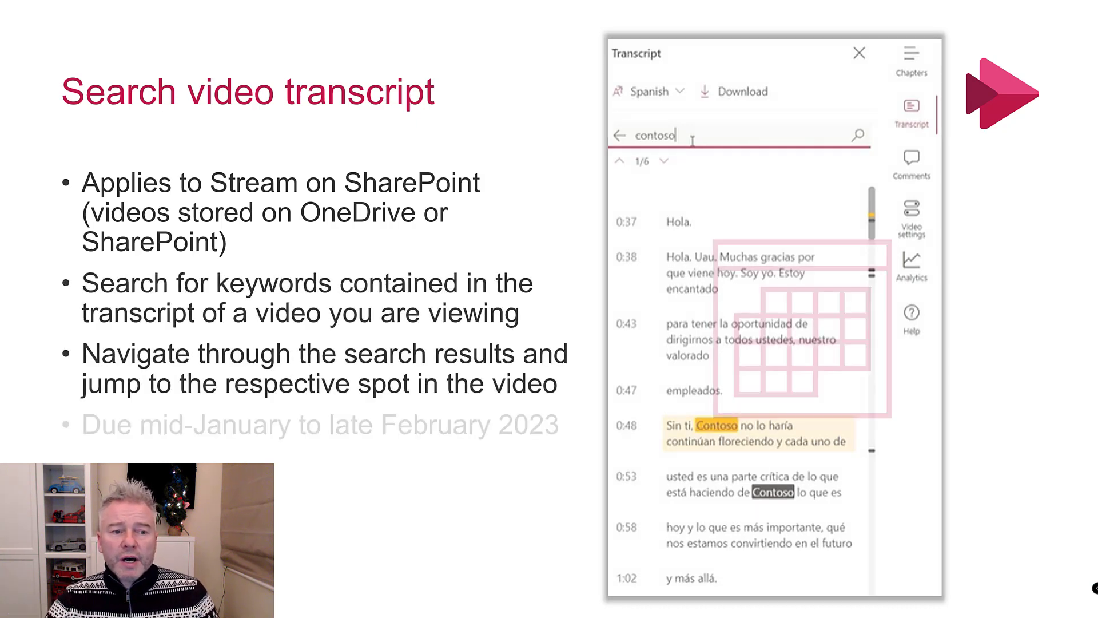
Step: Advance from the Stream transcript search slide to the Virtual Appointments slide
key(Right)
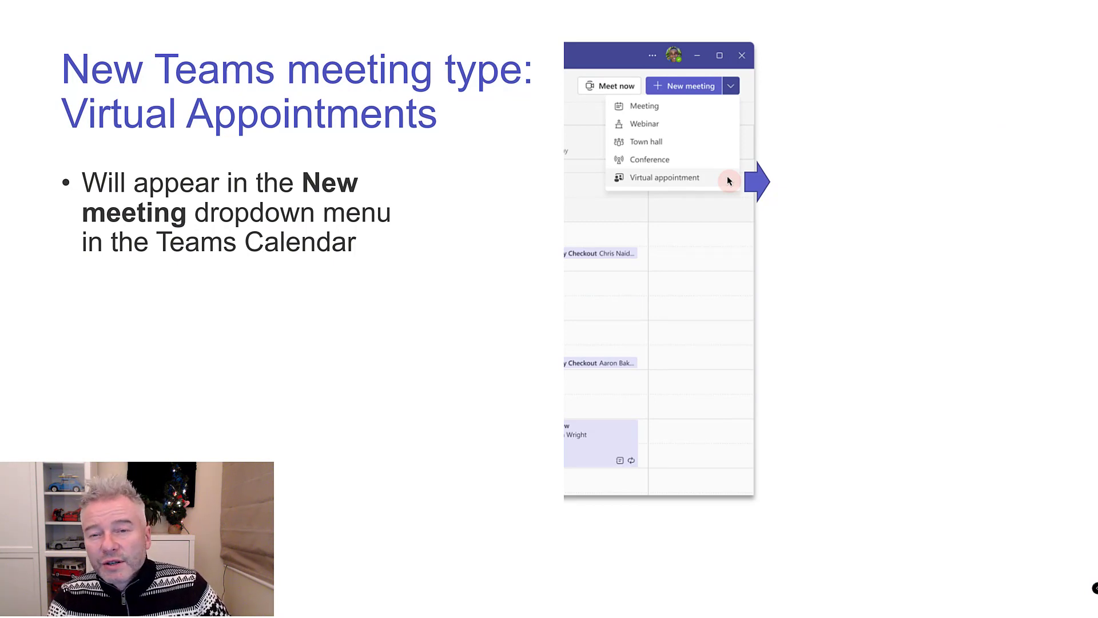
mouse_move(801, 155)
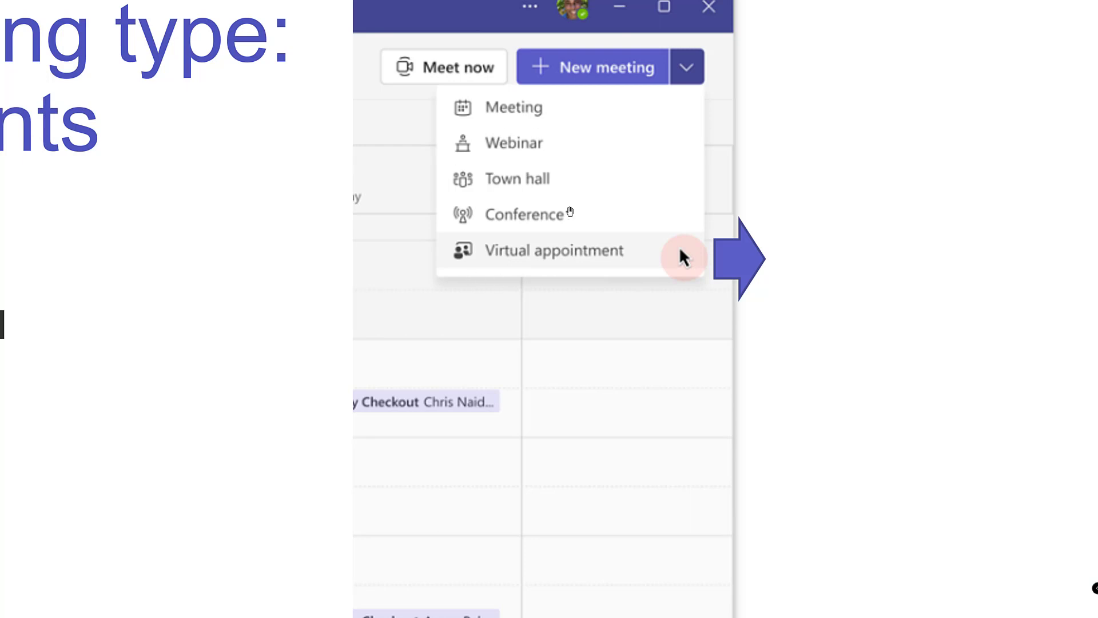
mouse_move(529, 269)
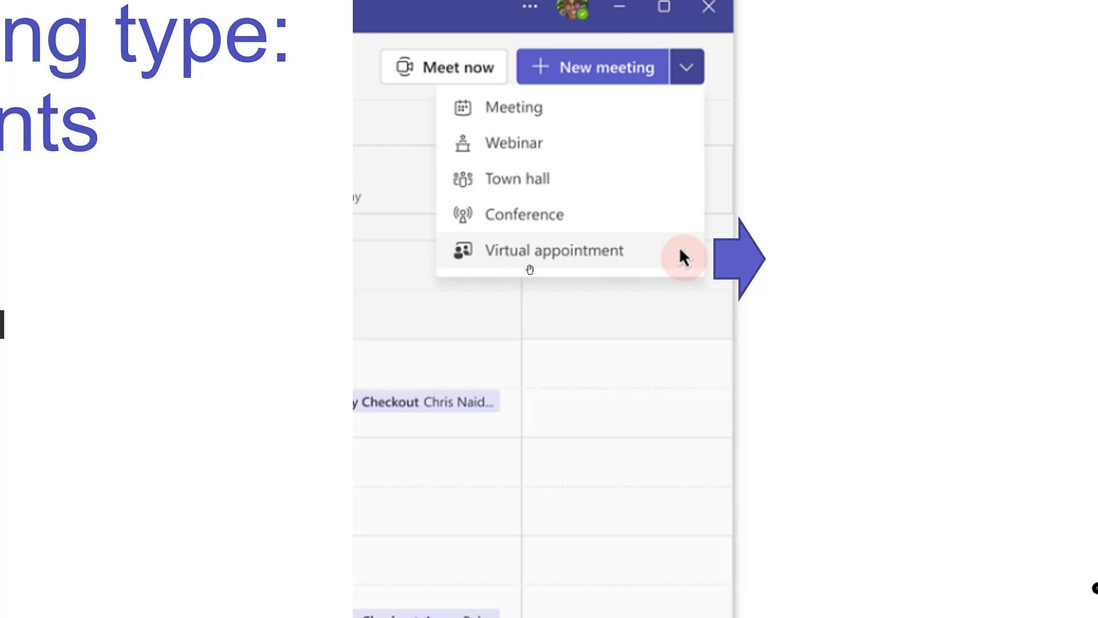
mouse_move(552, 261)
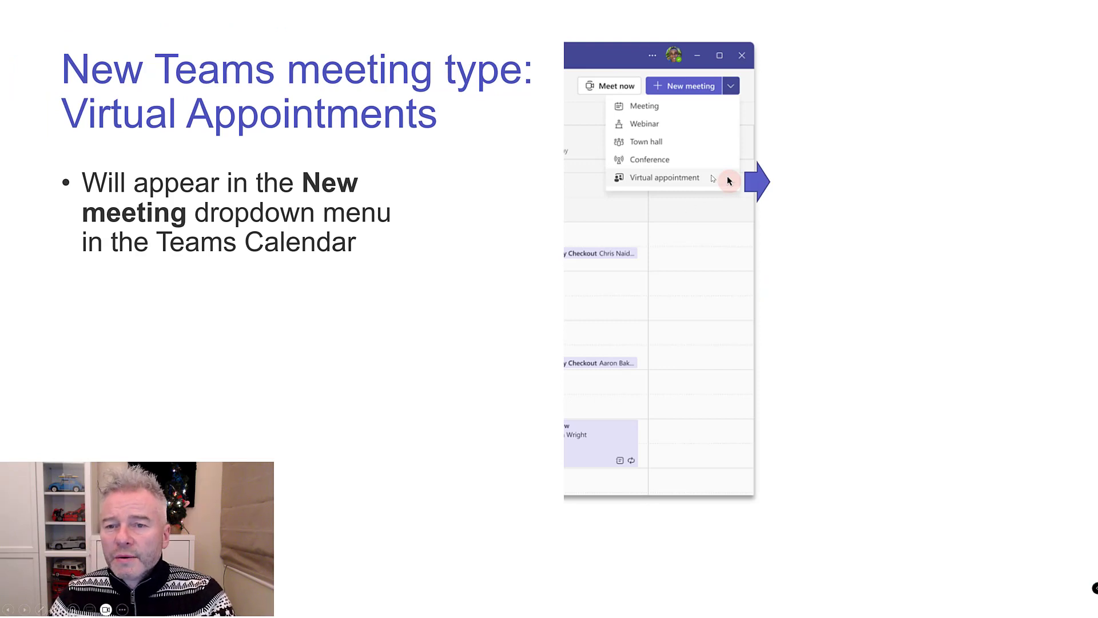
Step: Reveal the second Virtual Appointments bullet with the attendee join phone screenshots
click(663, 177)
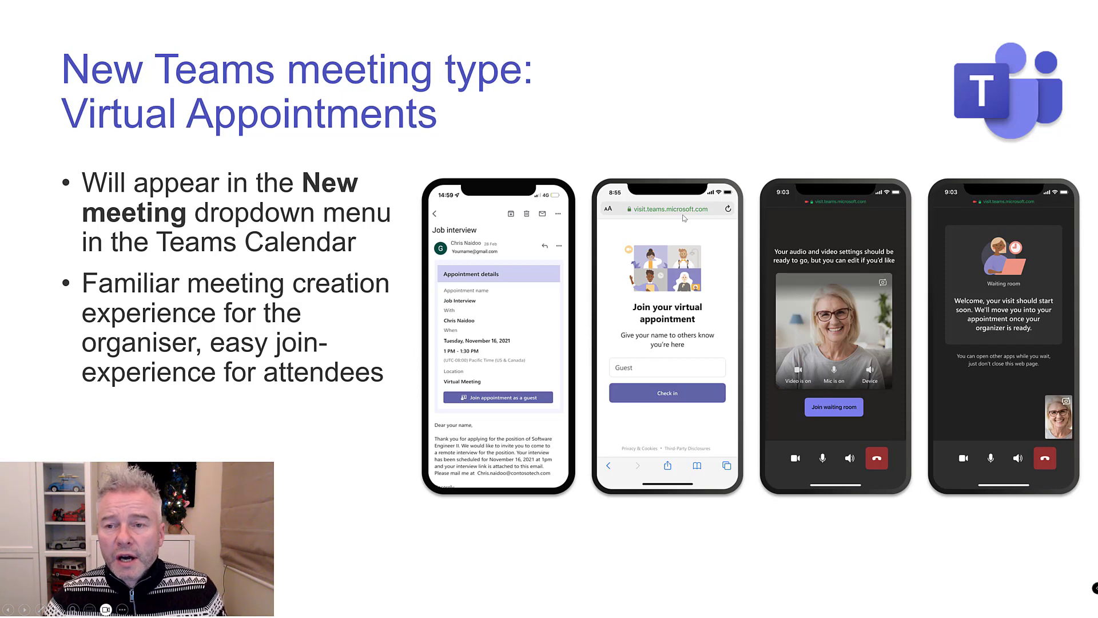
mouse_move(873, 206)
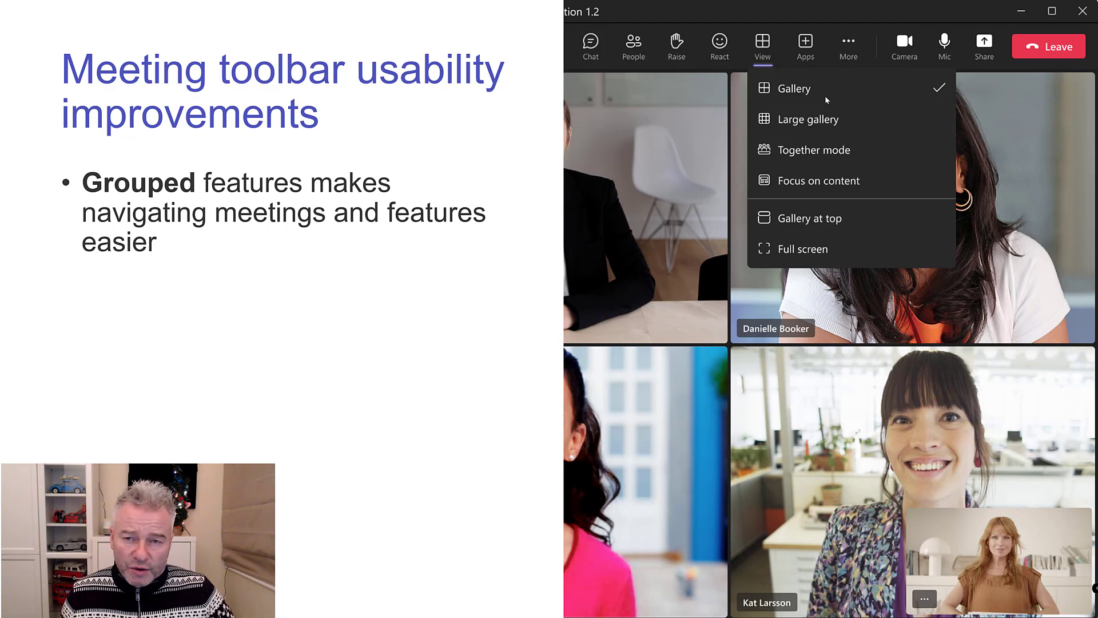
mouse_move(706, 273)
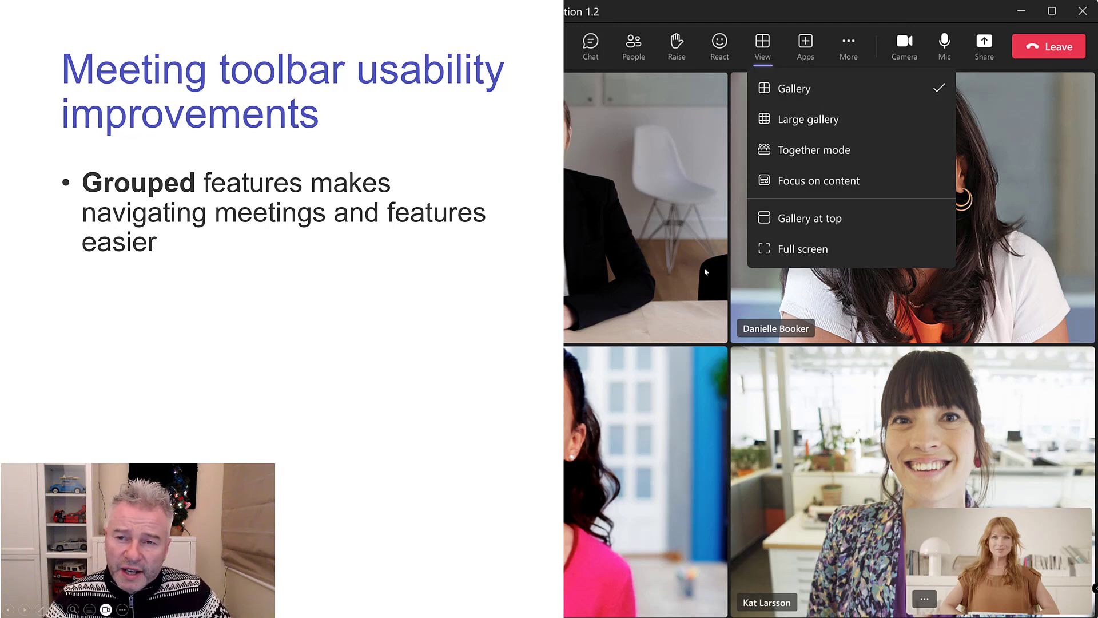
mouse_move(710, 233)
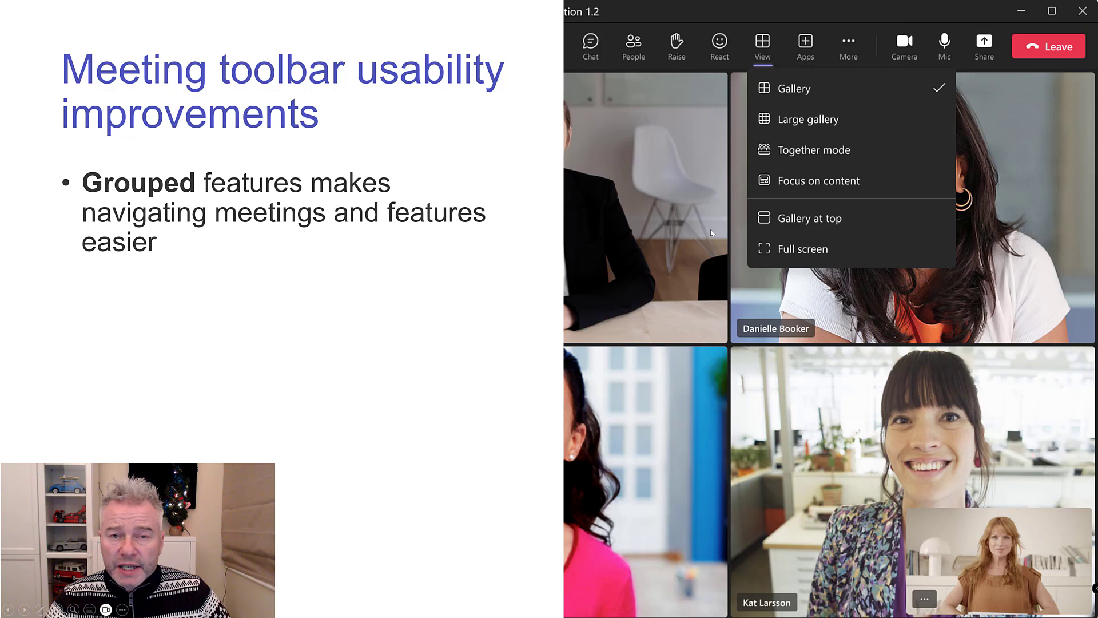
mouse_move(803, 119)
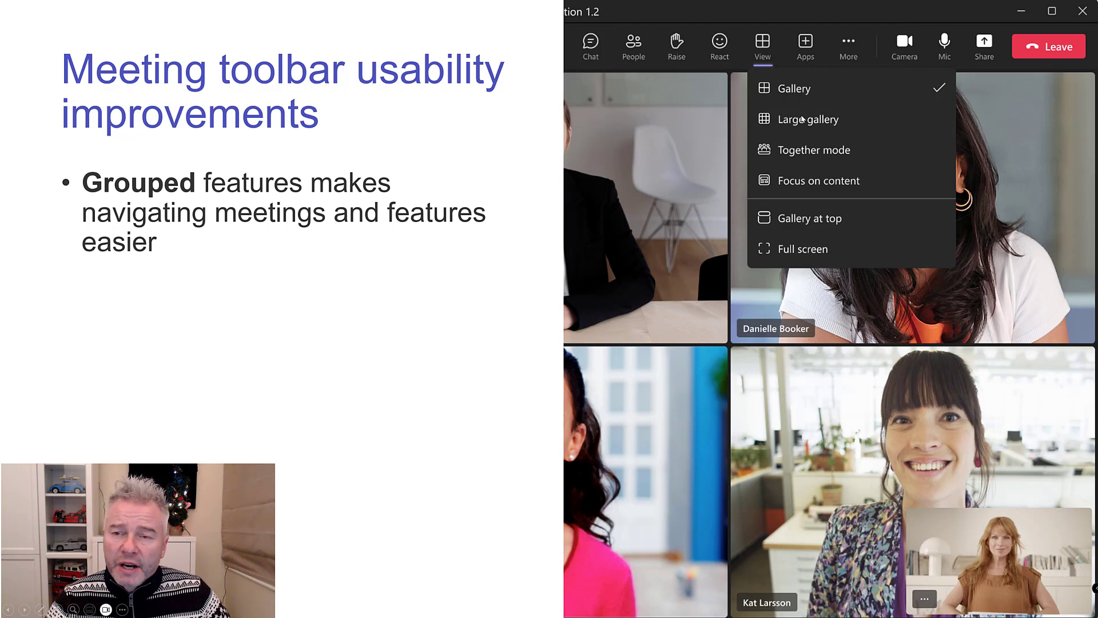
mouse_move(930, 211)
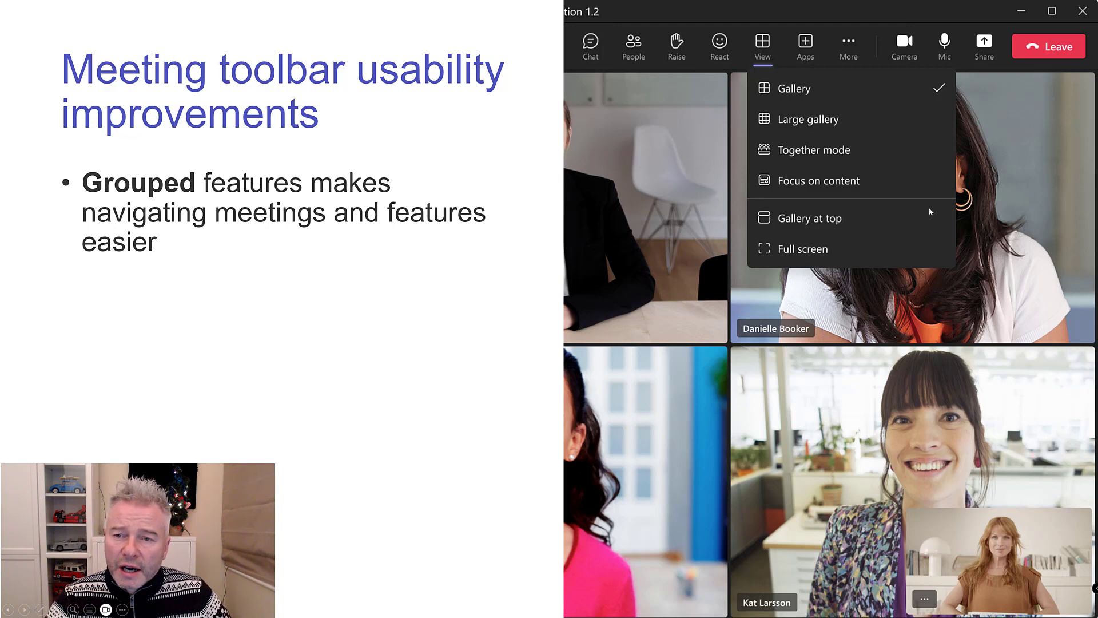
Step: Reveal the Highlights sub-bullets: raise hand button, grouped More sub-menus, View button
click(847, 46)
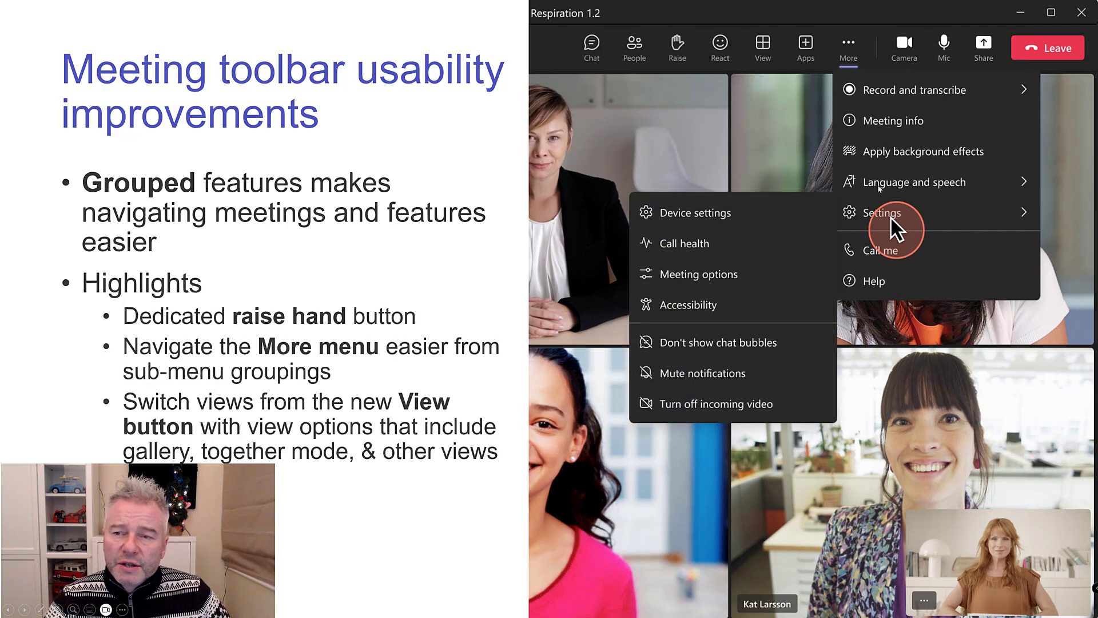
mouse_move(775, 263)
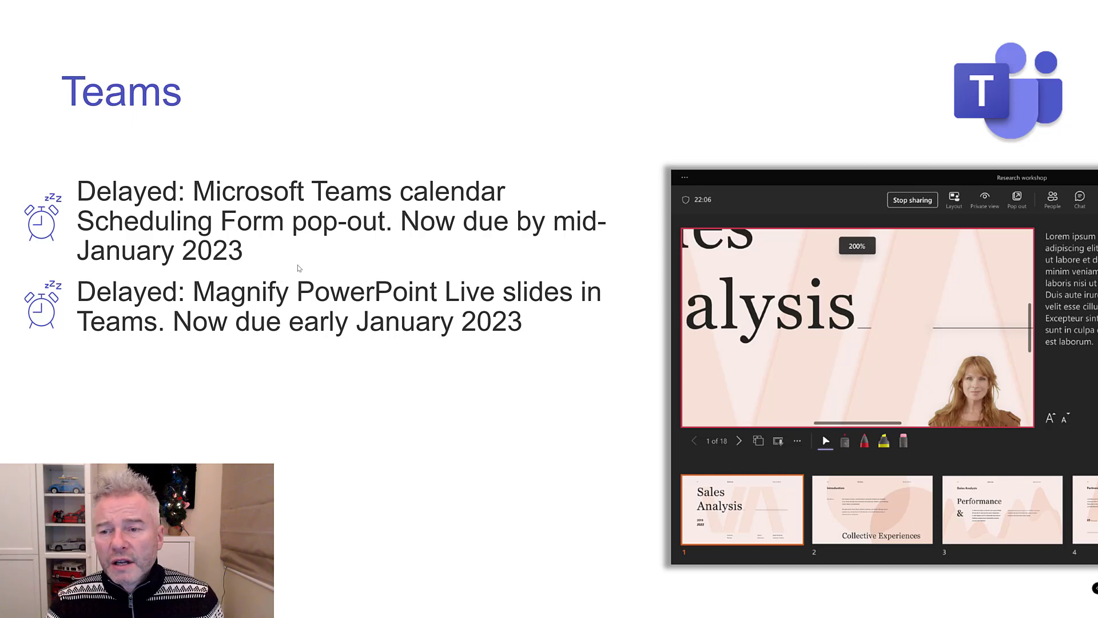
right_click(812, 300)
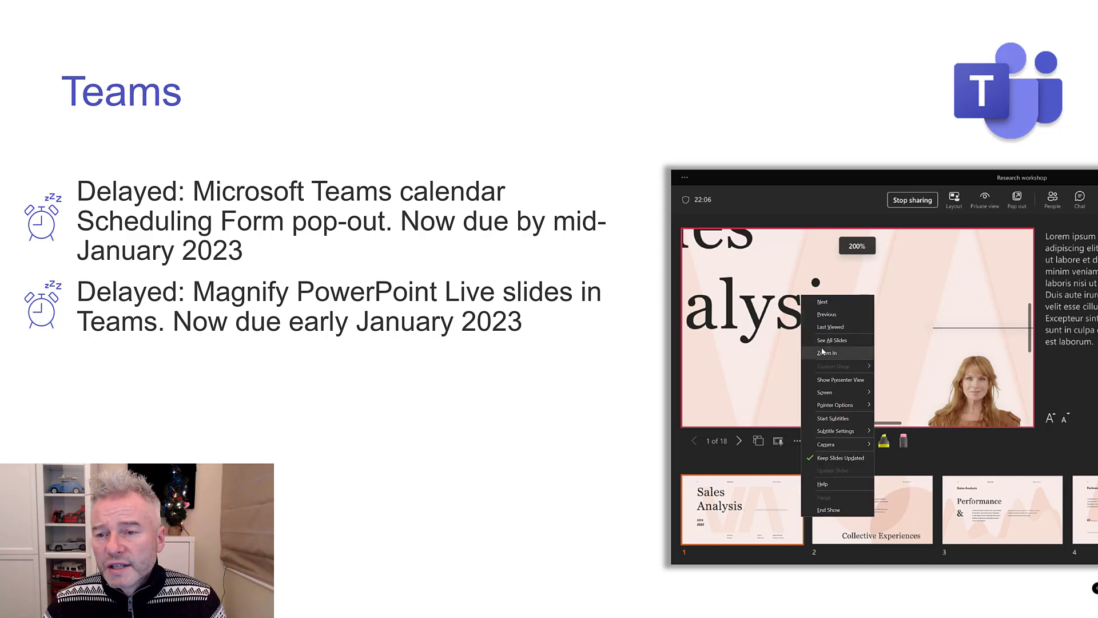
click(828, 352)
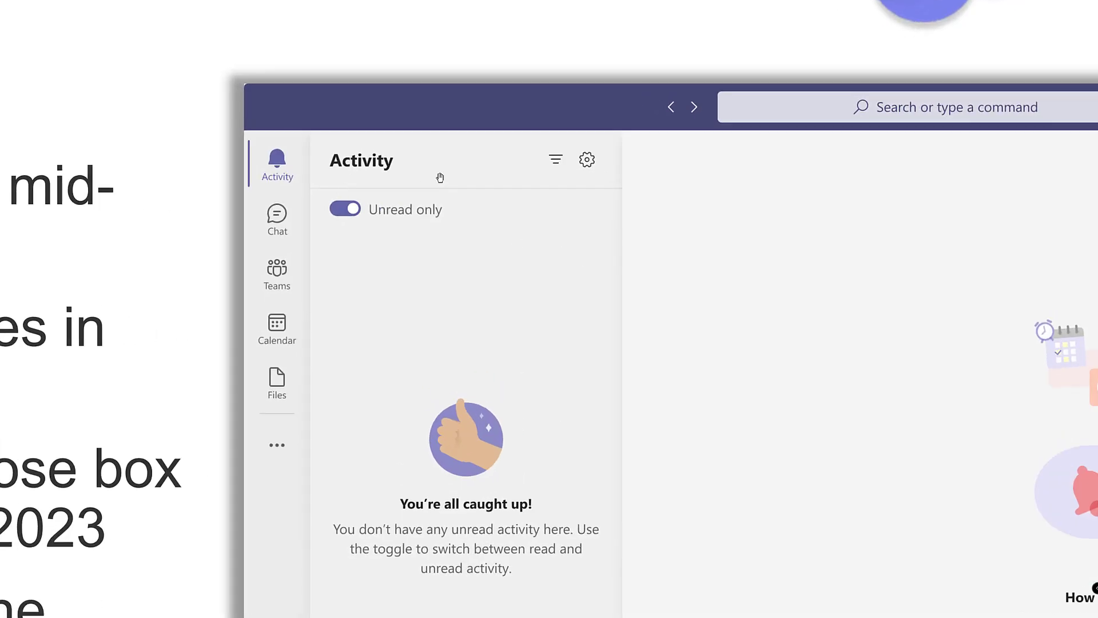
mouse_move(457, 161)
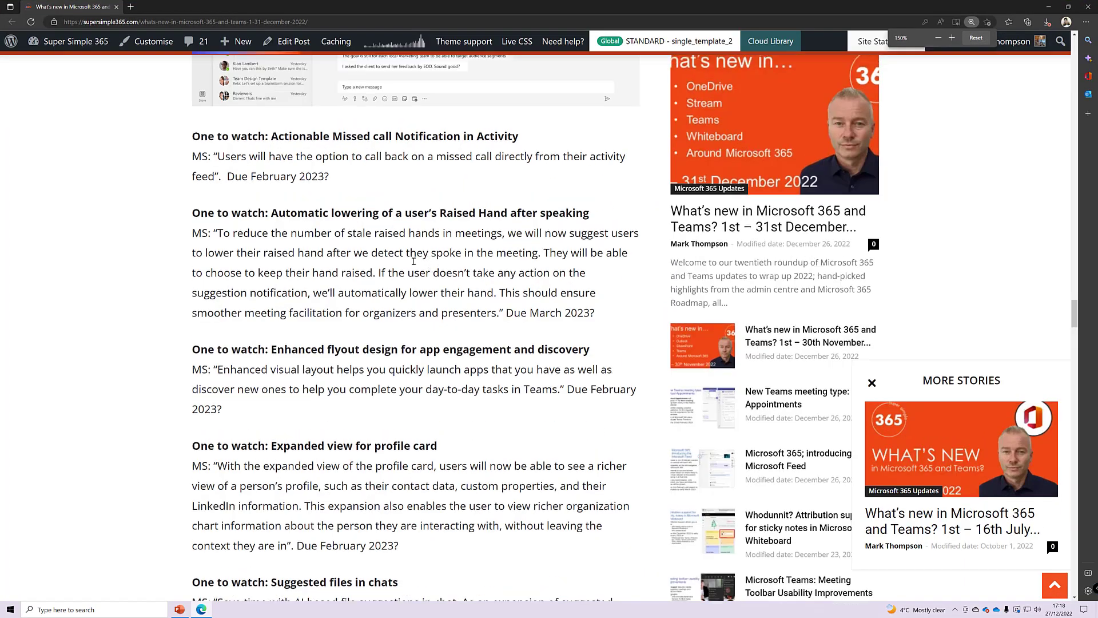
Step: Highlight the Actionable Missed call and automatic Raised Hand lowering items in the blog post
scroll(up, 3)
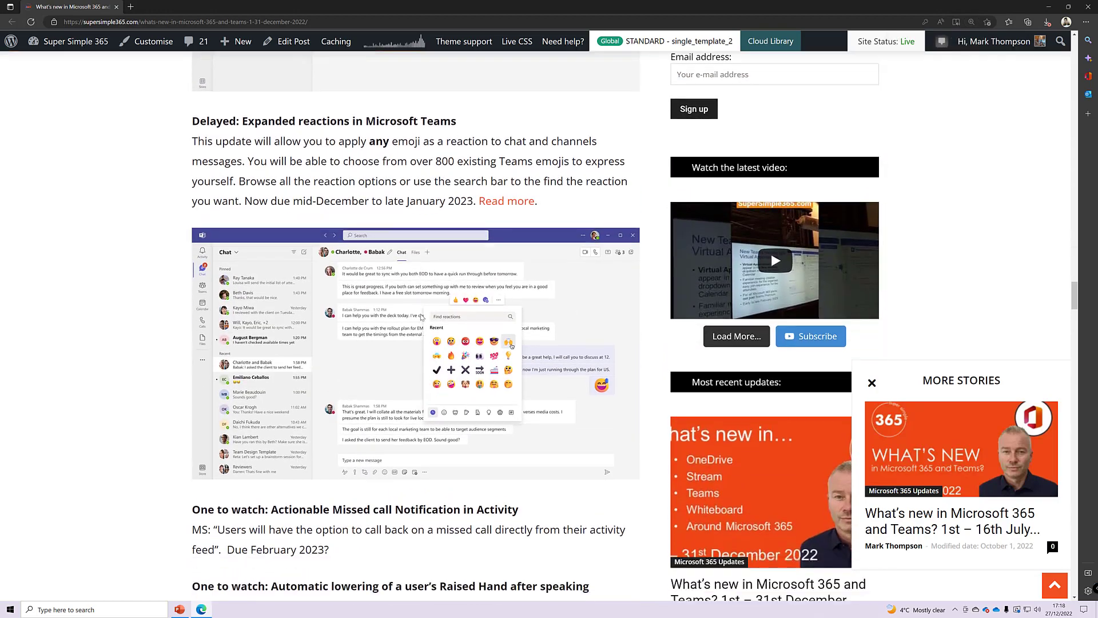
scroll(down, 3)
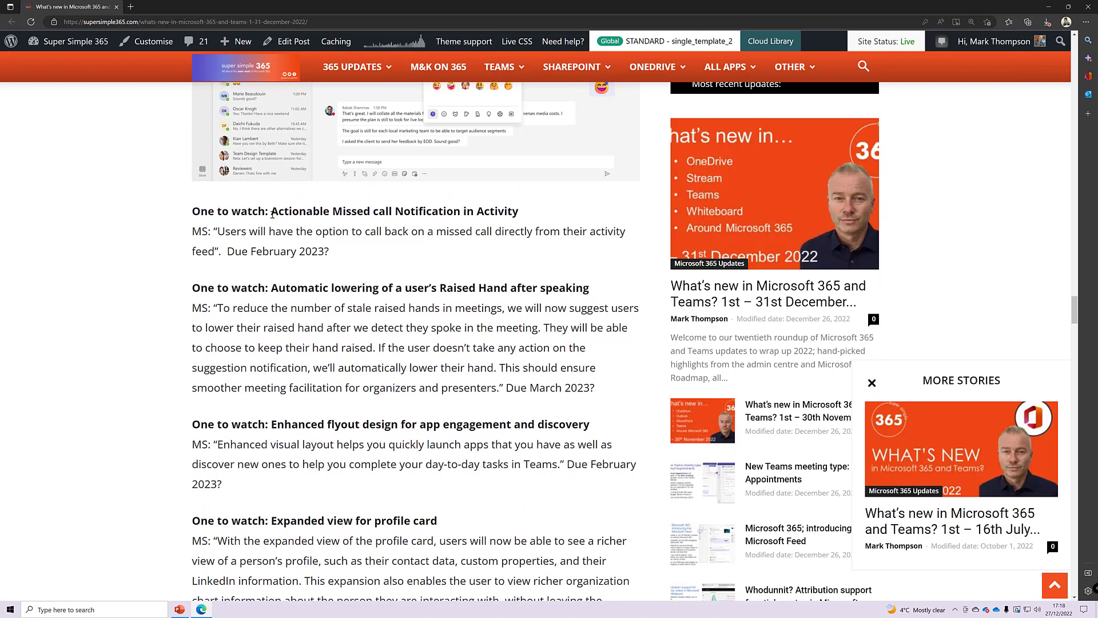
double_click(395, 211)
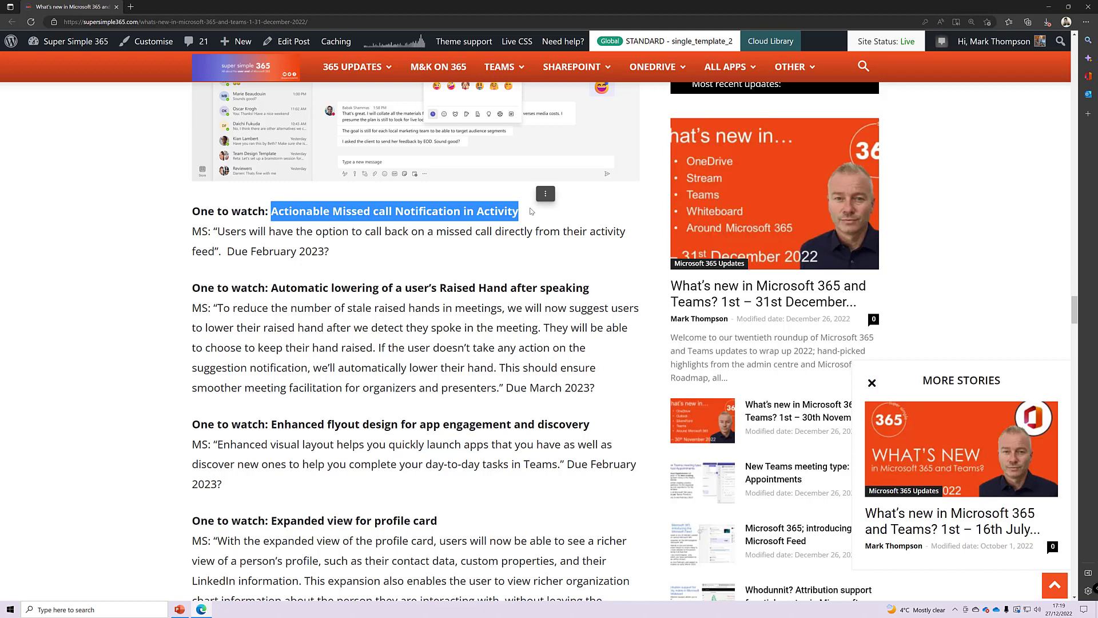
mouse_move(291, 304)
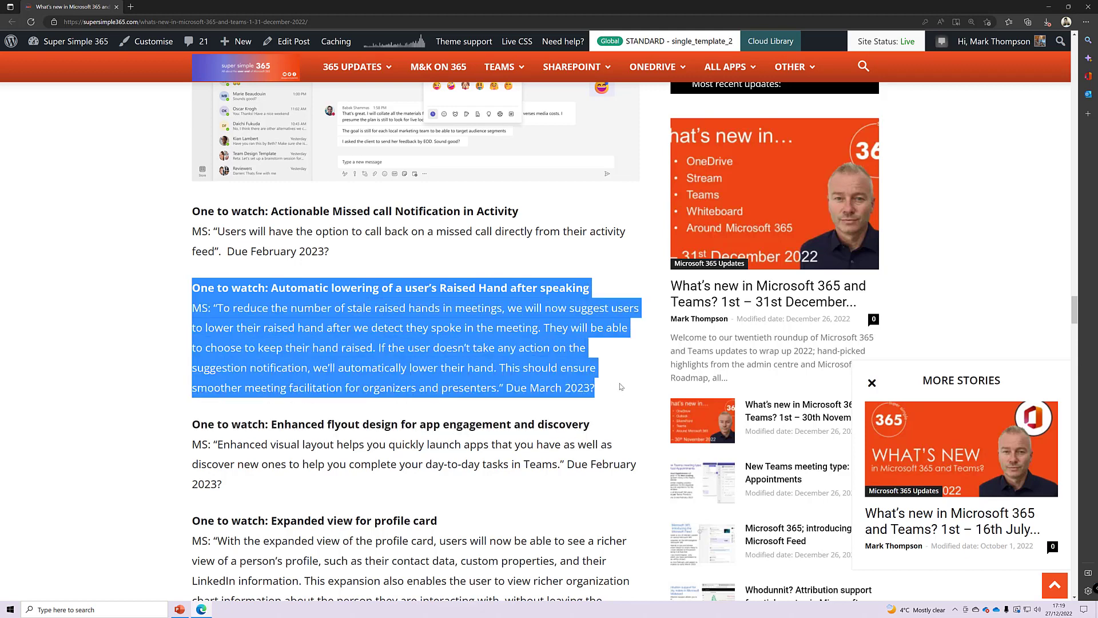
click(619, 386)
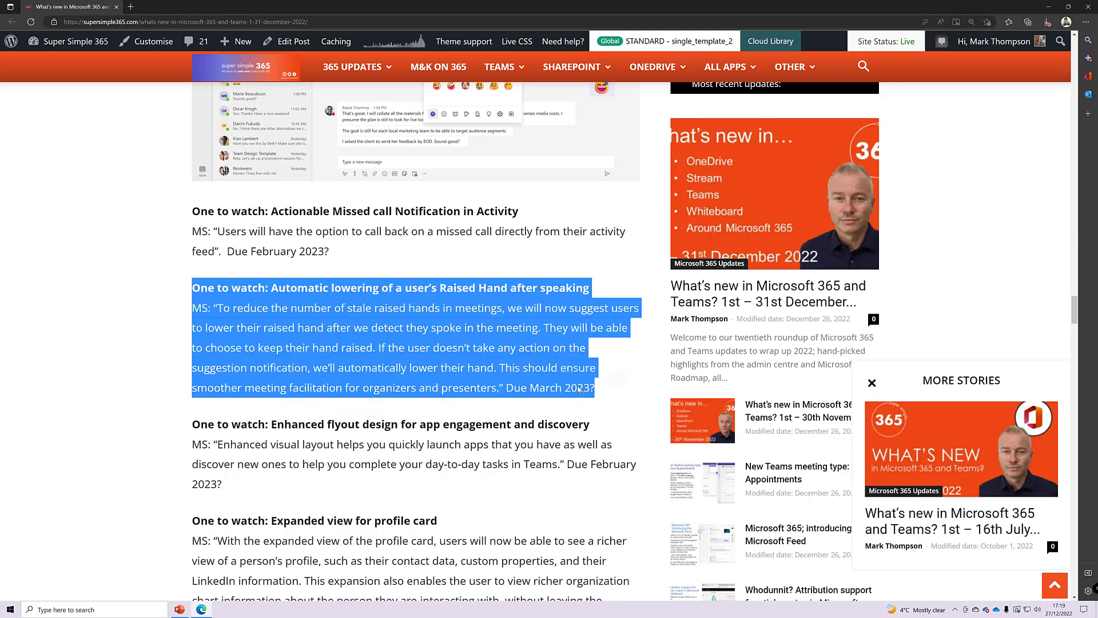
Step: Scroll the post past flyout design to the profile card, suggested files and message actions entries
scroll(down, 3)
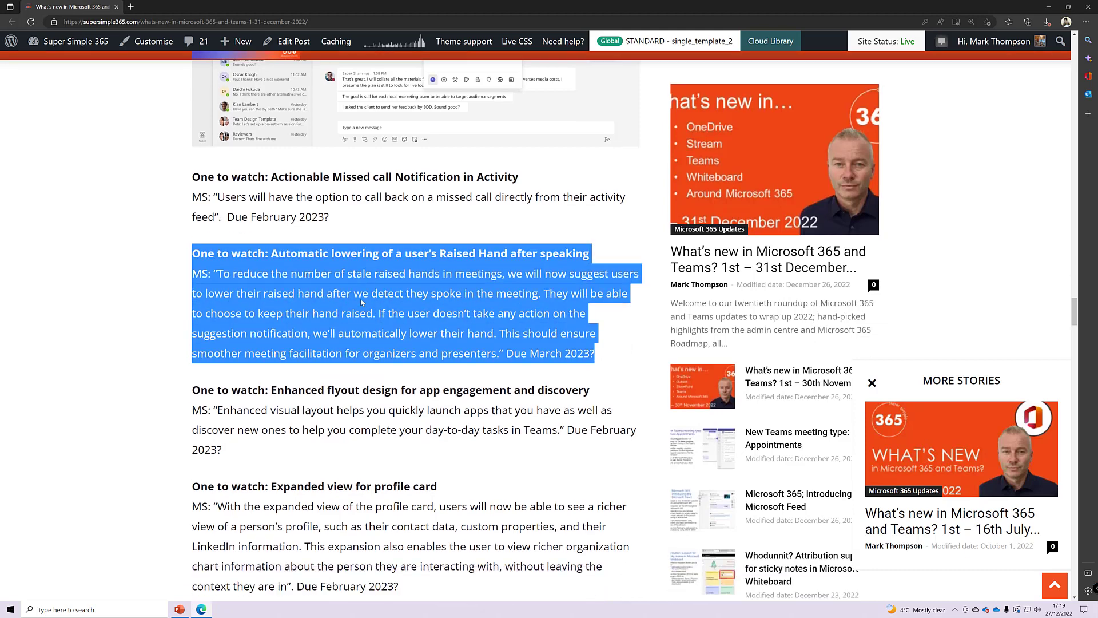
scroll(down, 3)
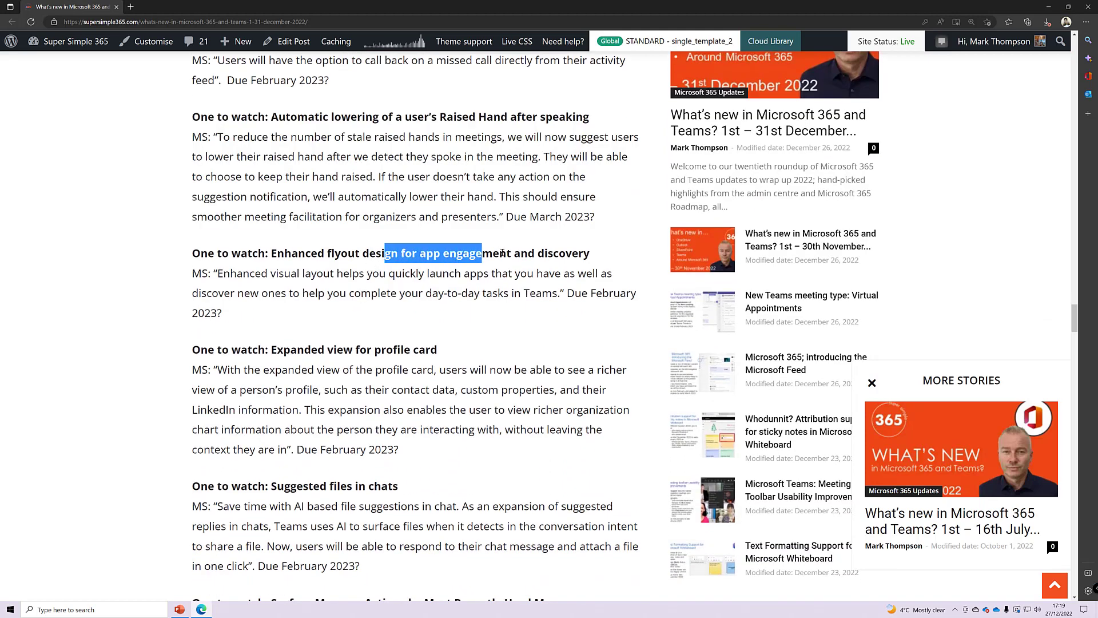
click(494, 286)
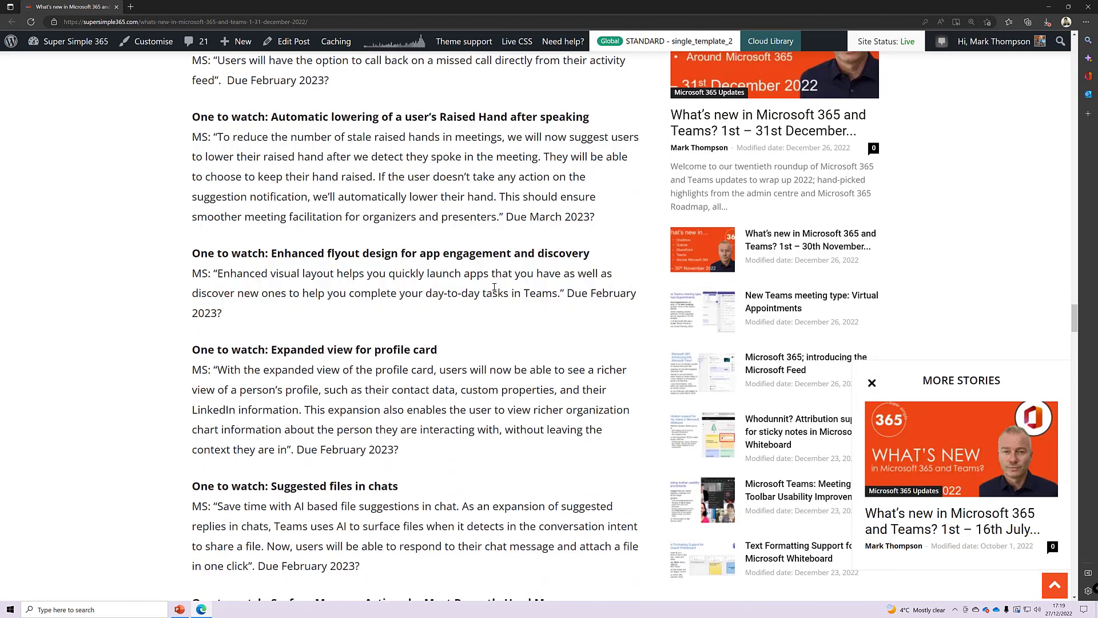
scroll(down, 3)
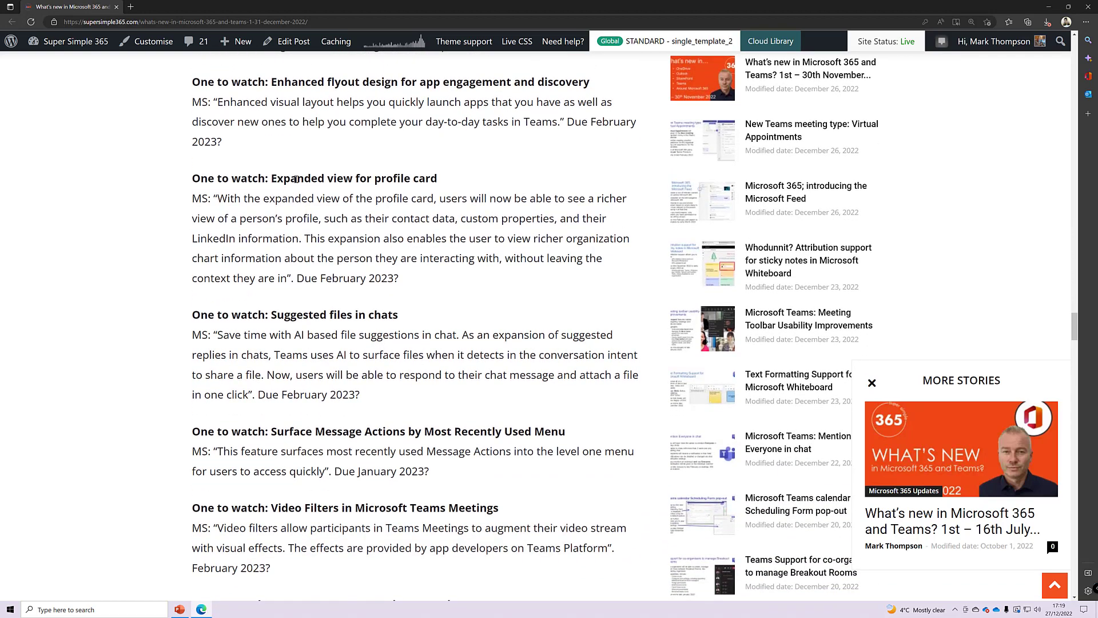
scroll(up, 3)
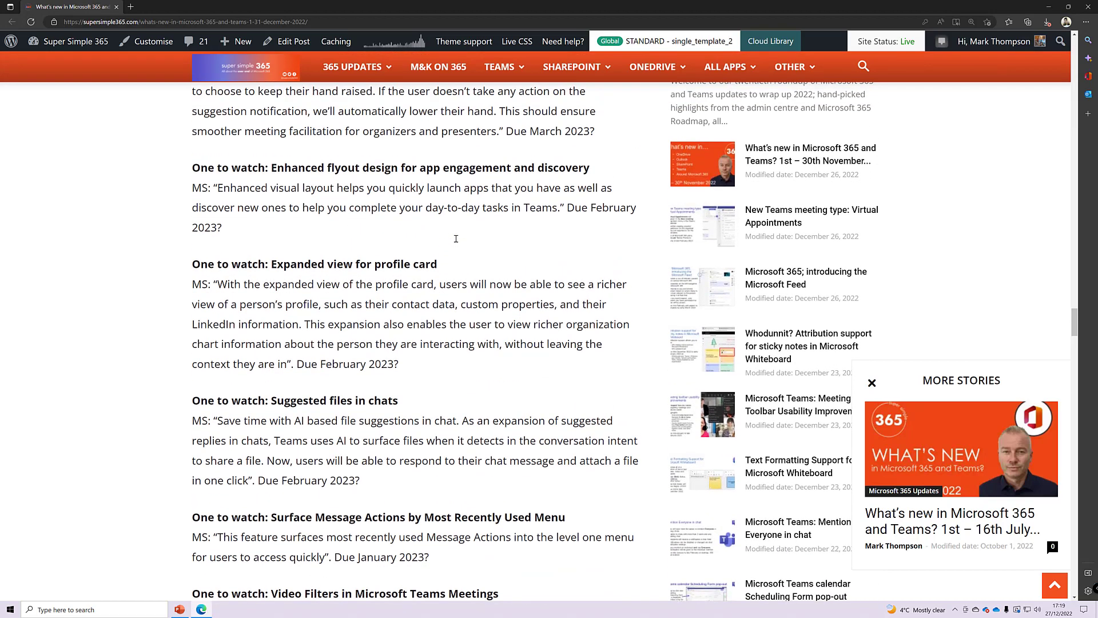
mouse_move(405, 238)
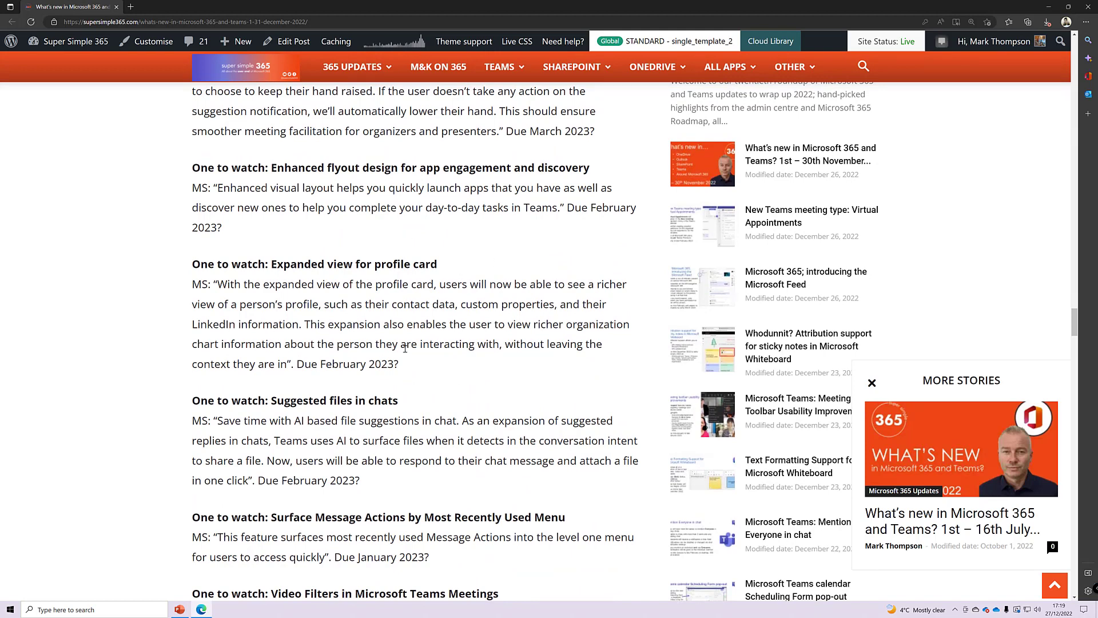
scroll(down, 3)
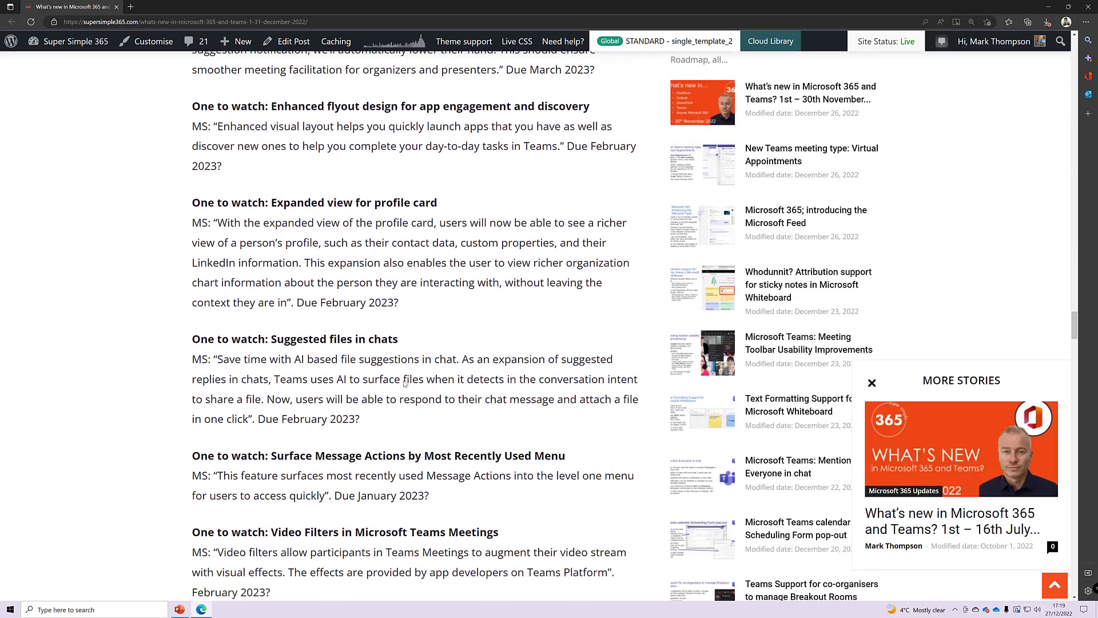
scroll(up, 3)
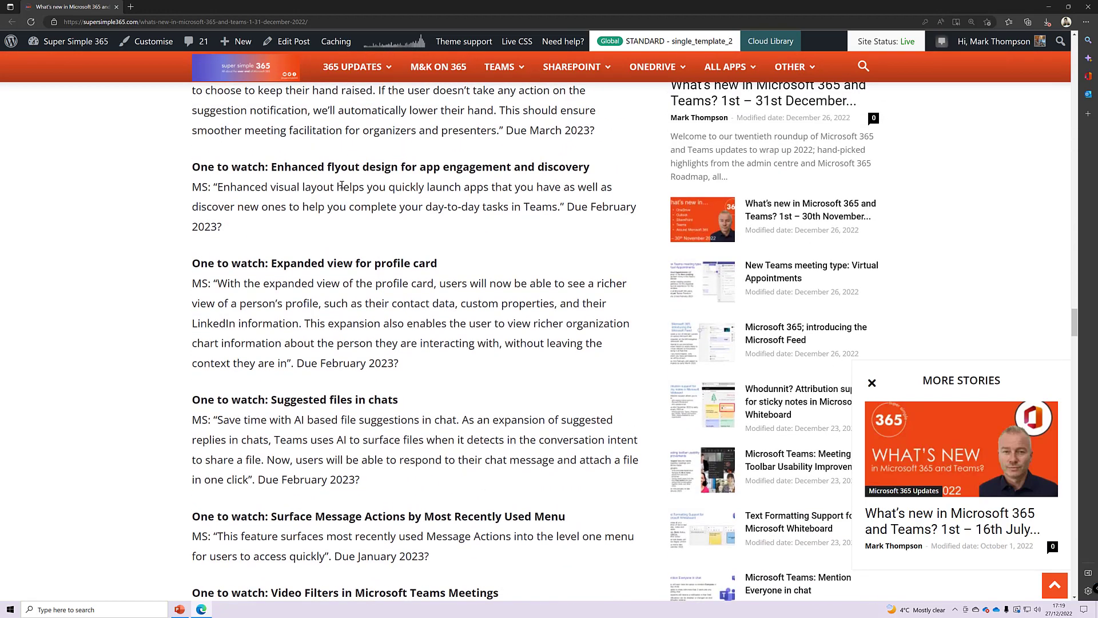
Step: Highlight the Enhanced flyout design description, then the Suggested files in chats heading
drag(230, 187, 223, 227)
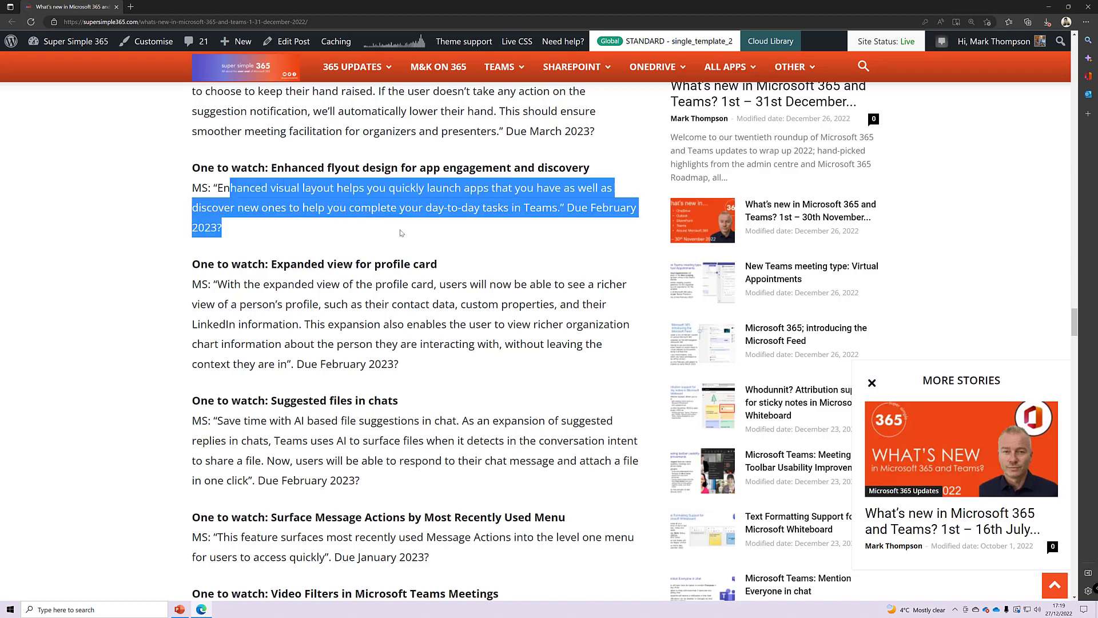
scroll(down, 3)
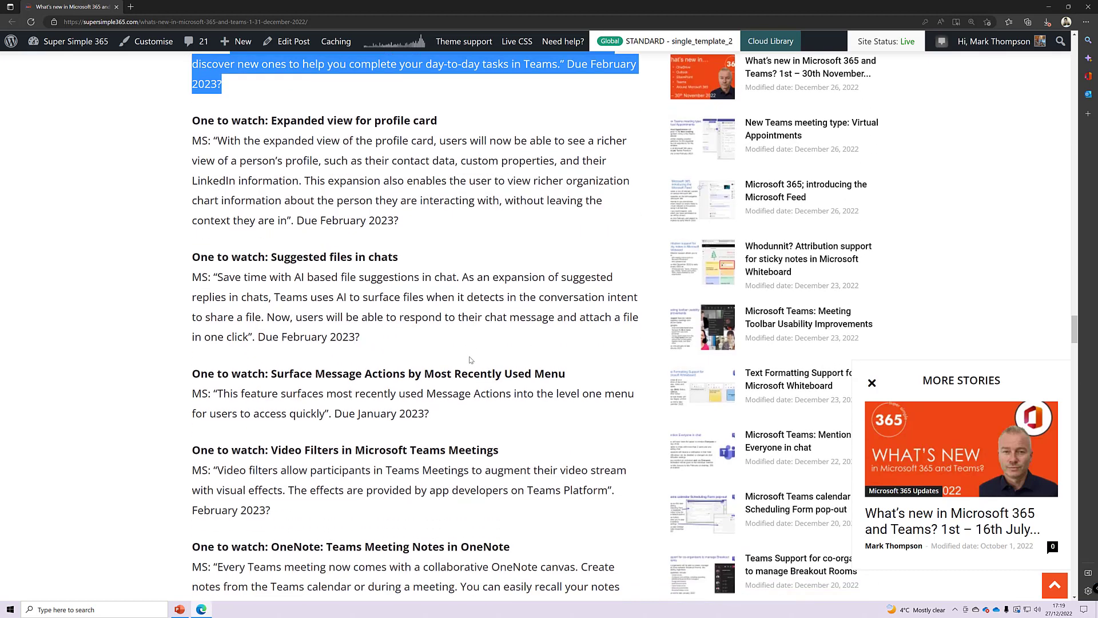
scroll(down, 3)
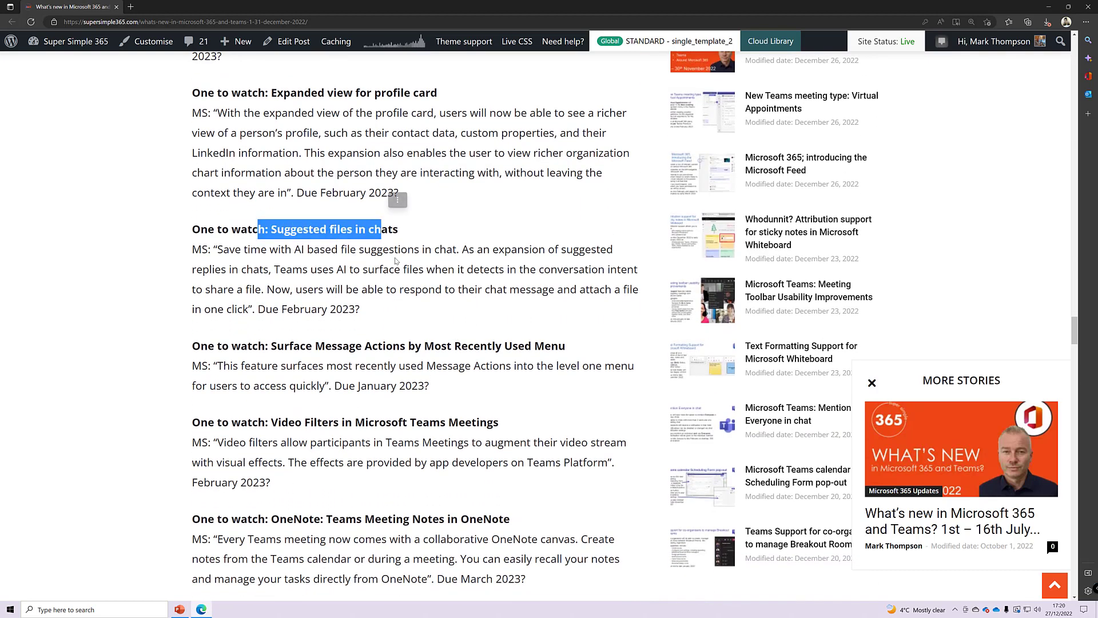
double_click(341, 269)
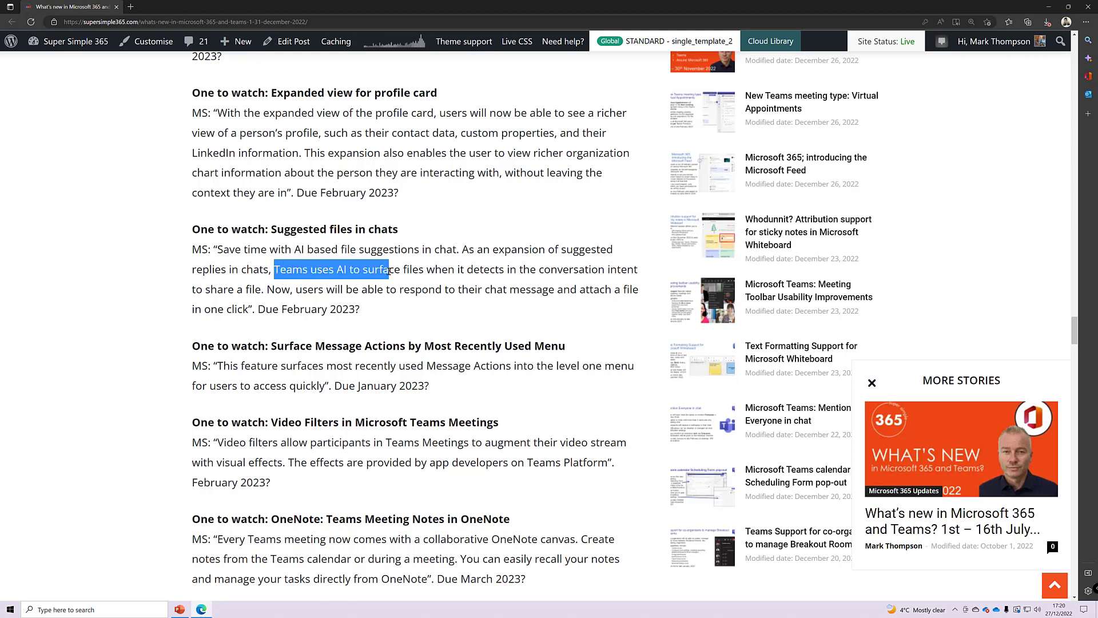
click(374, 286)
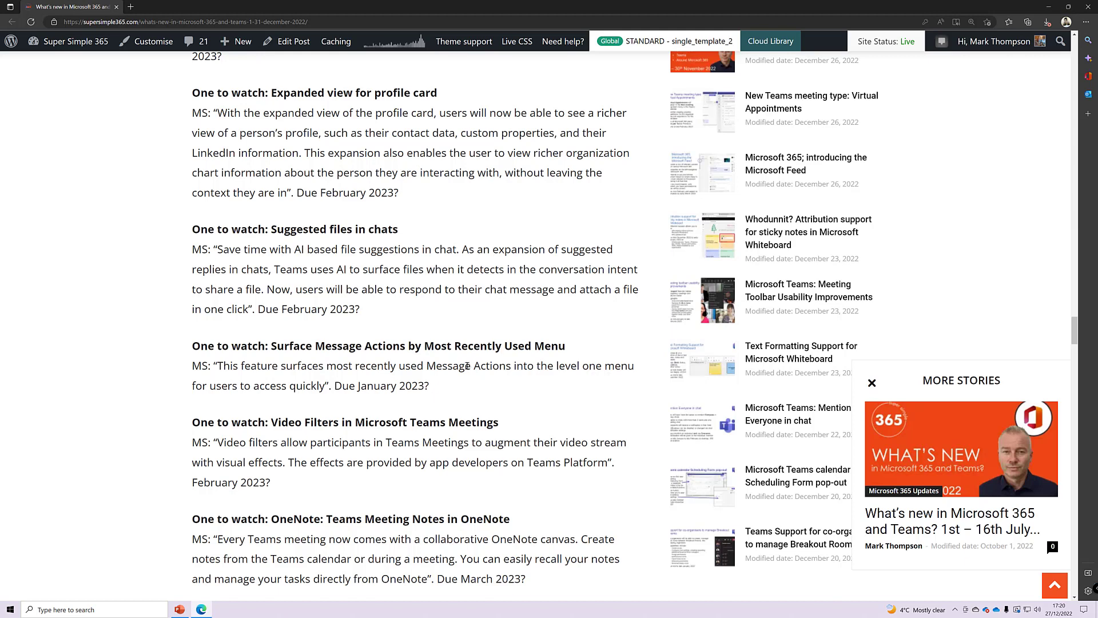
scroll(down, 3)
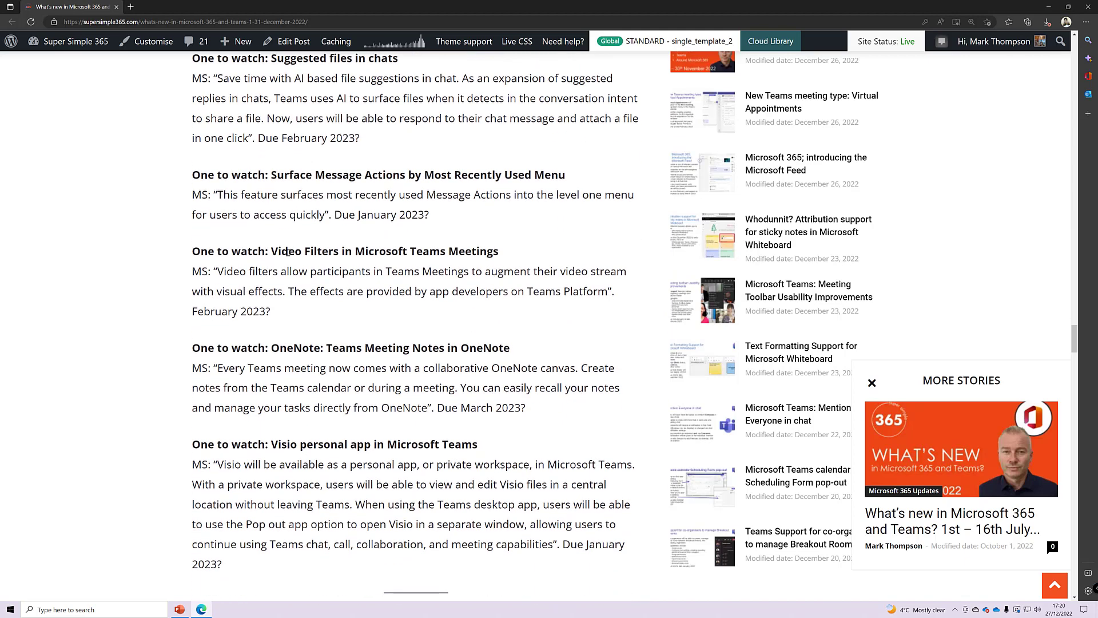
mouse_move(248, 282)
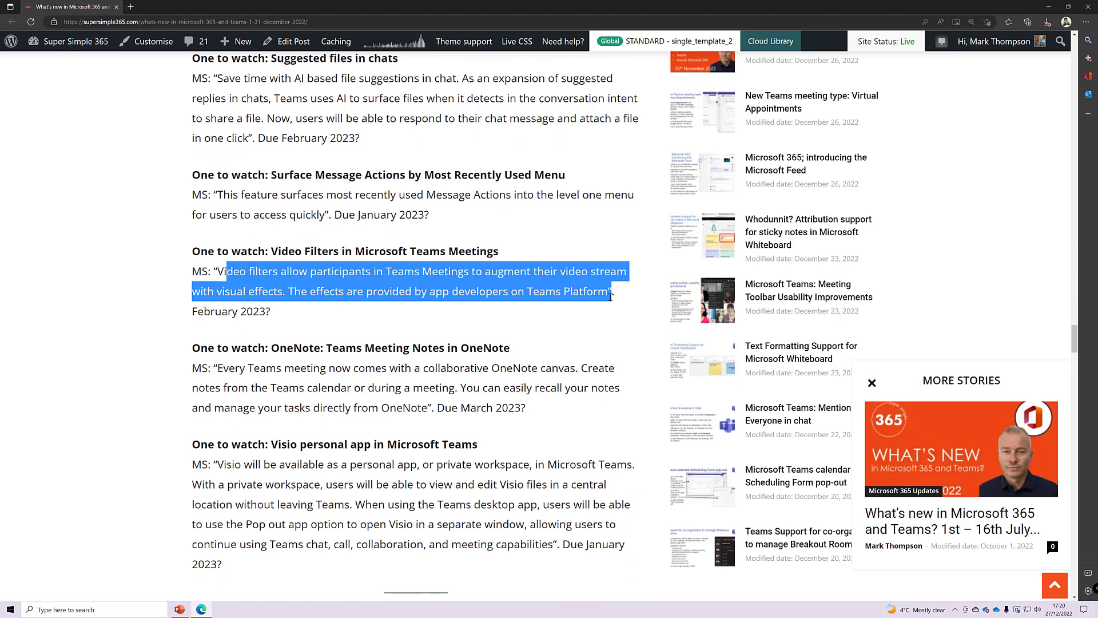
click(476, 285)
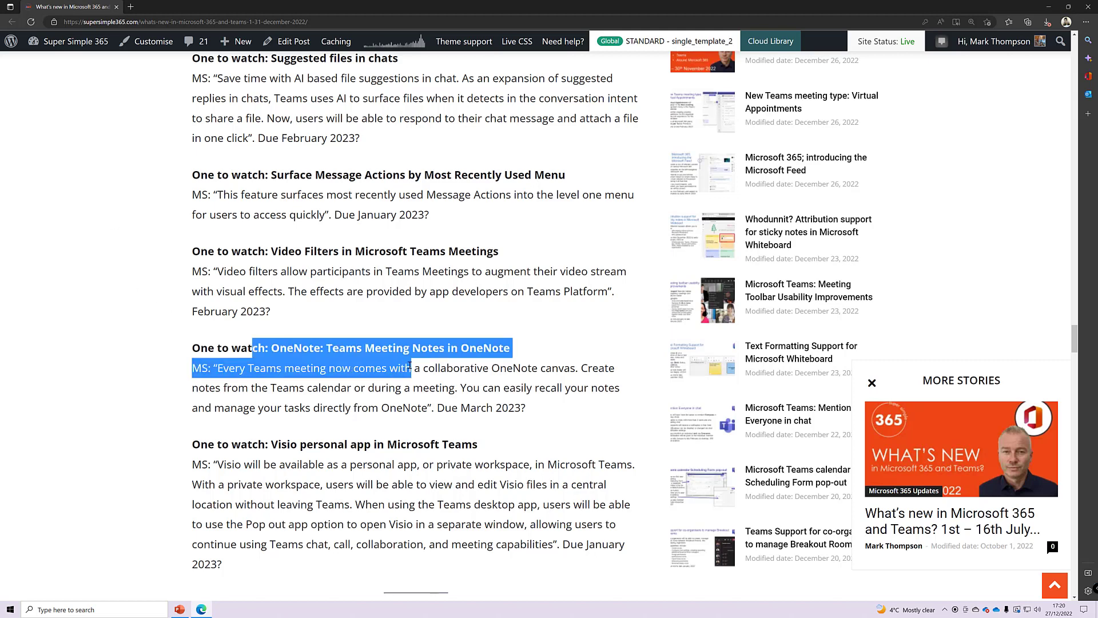
click(395, 386)
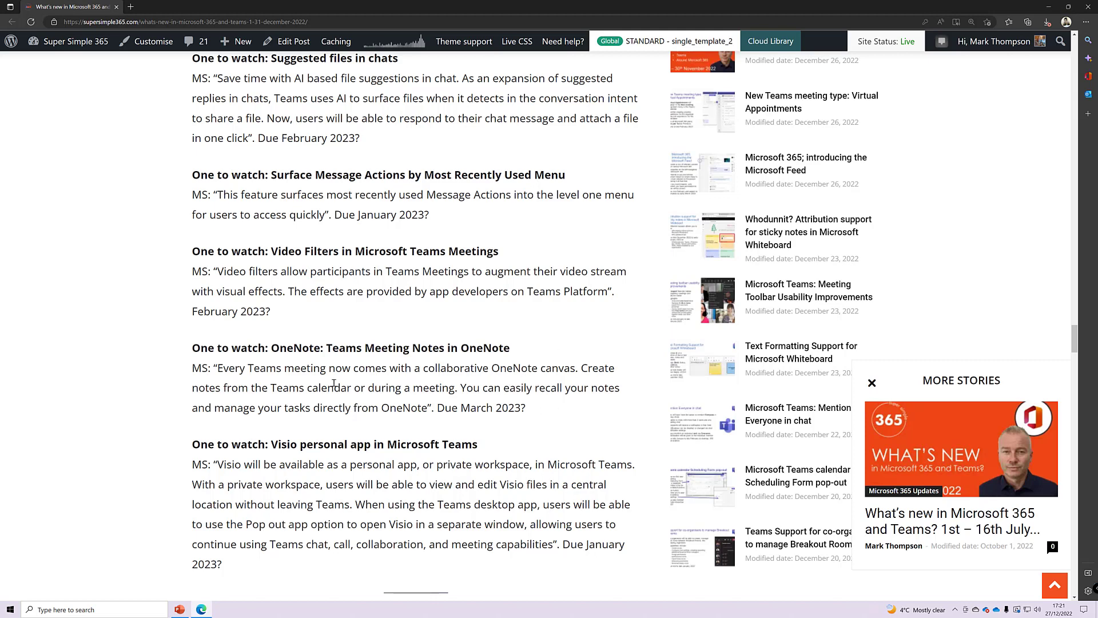
mouse_move(425, 368)
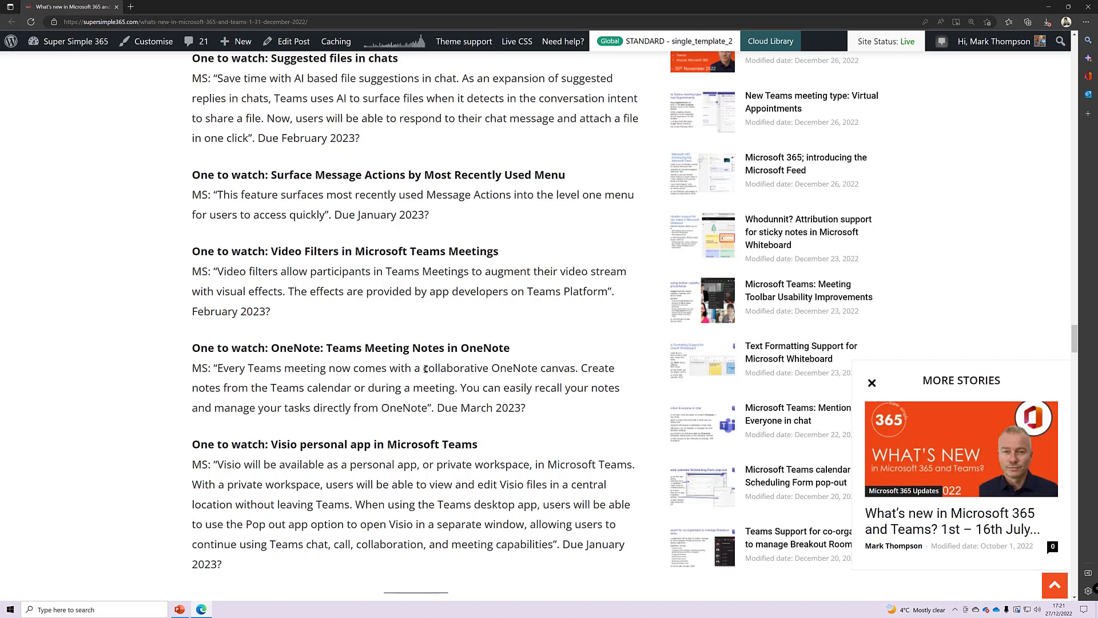
mouse_move(227, 363)
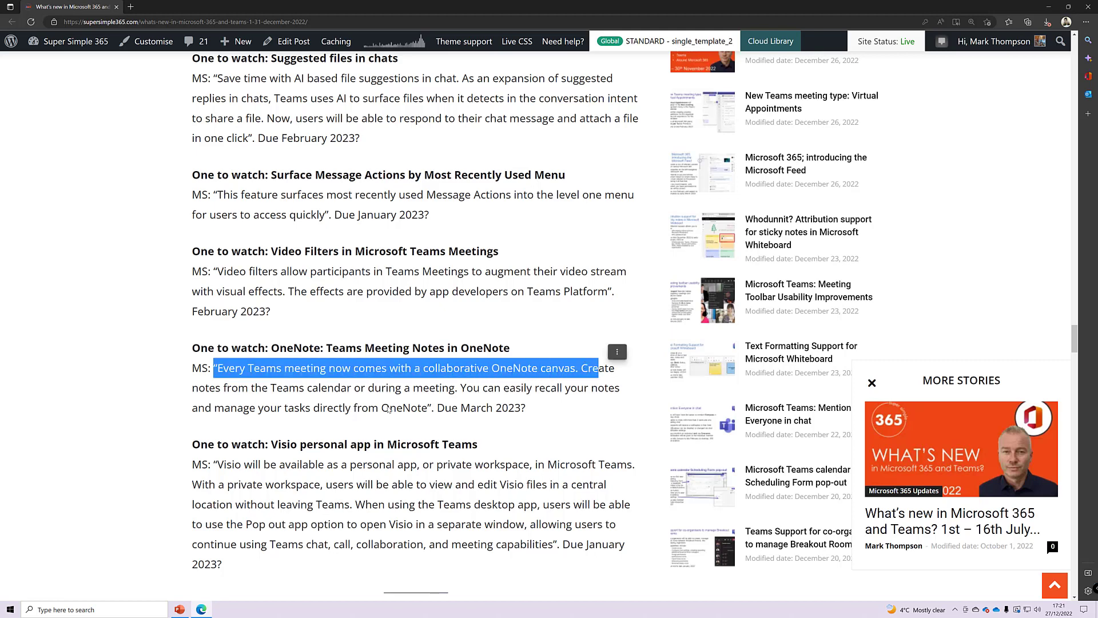
click(375, 408)
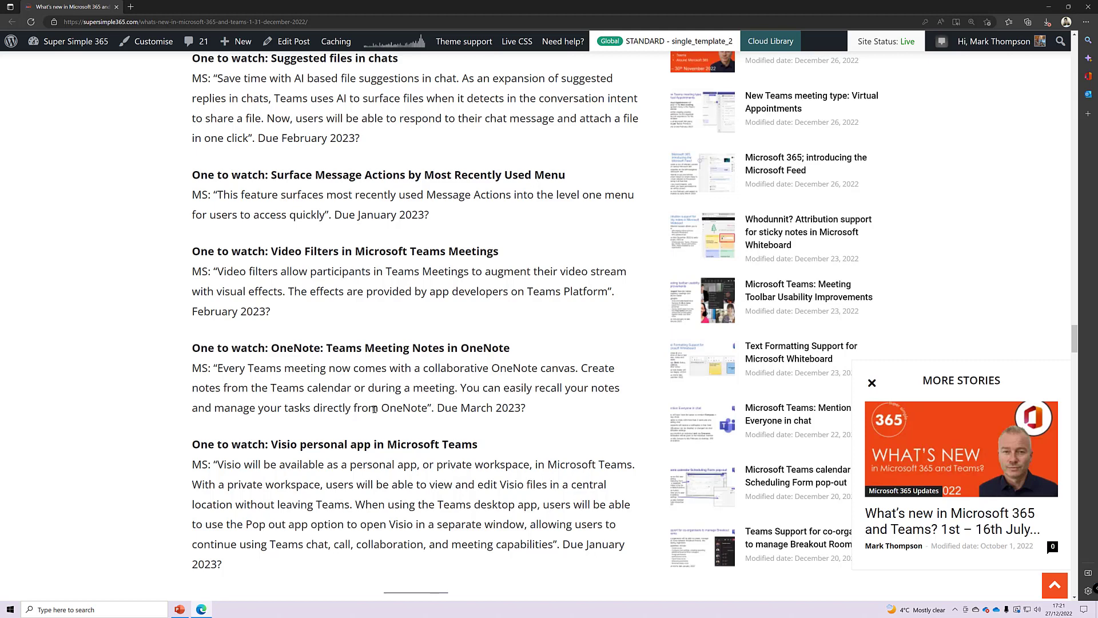
mouse_move(485, 270)
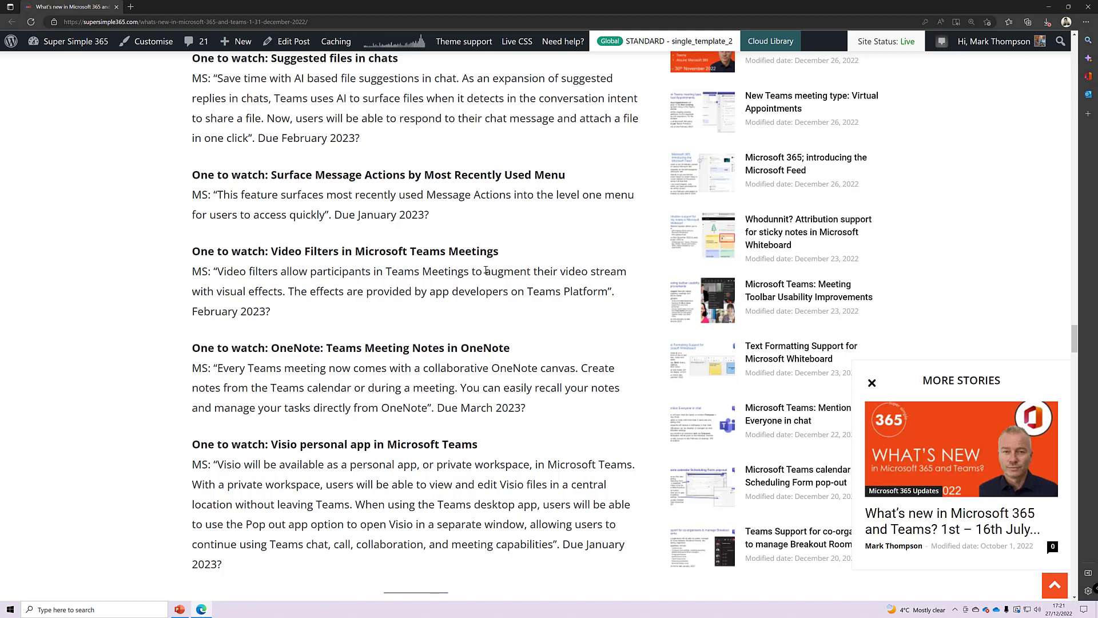
scroll(down, 3)
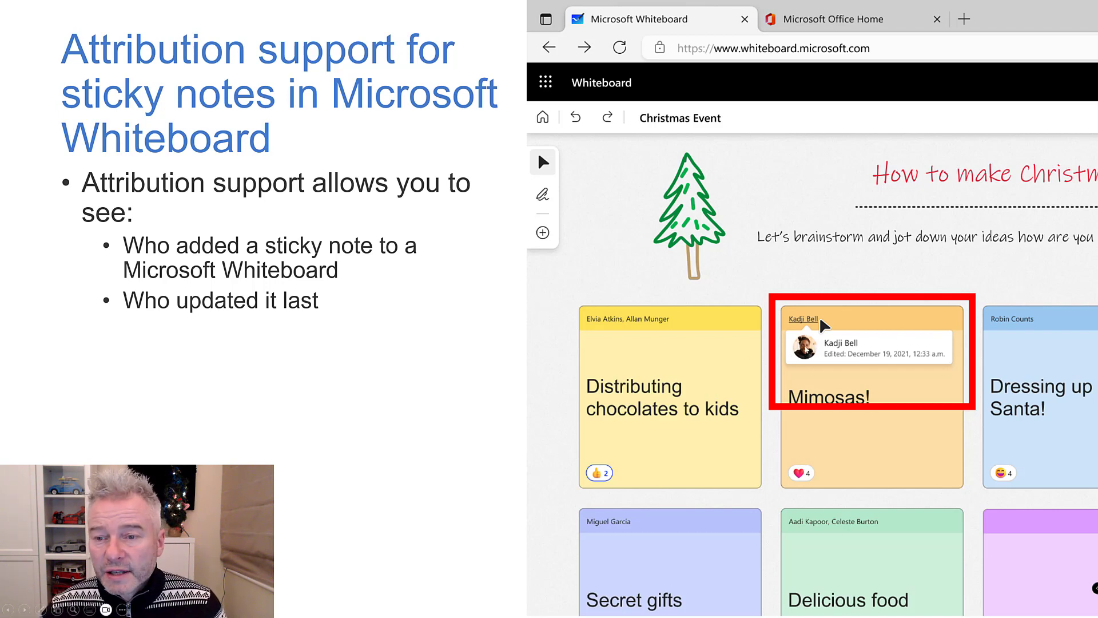
mouse_move(881, 343)
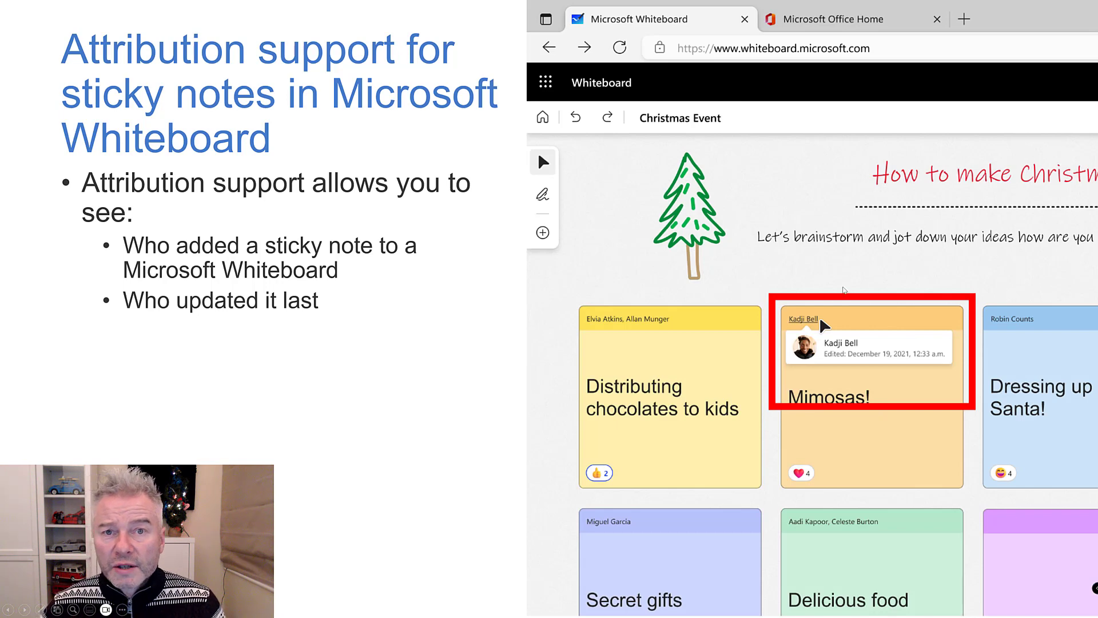
mouse_move(813, 323)
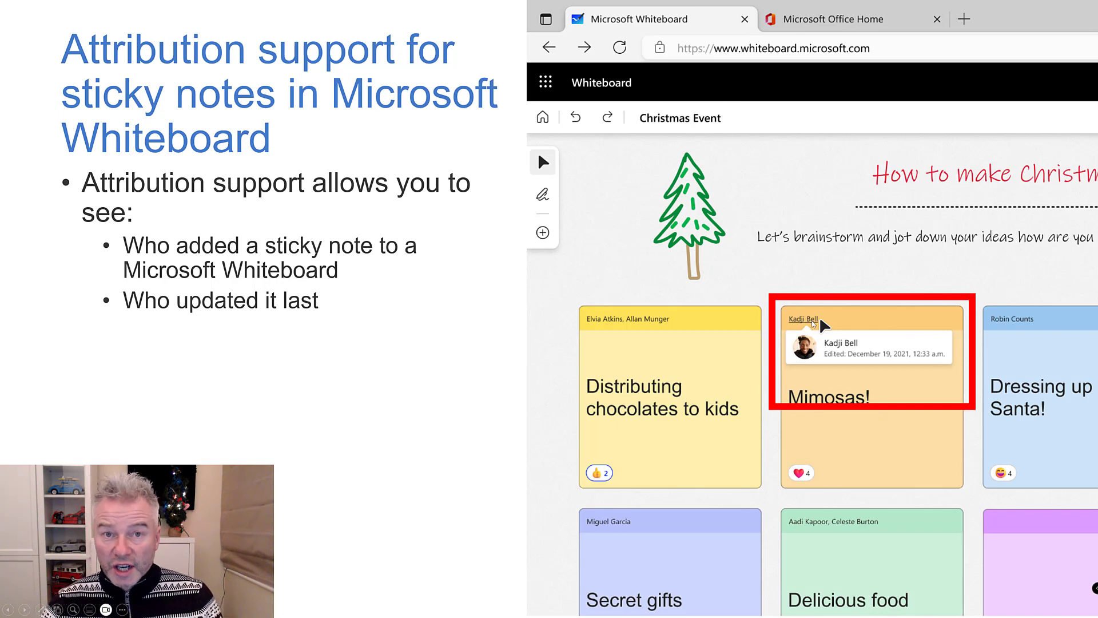
mouse_move(712, 281)
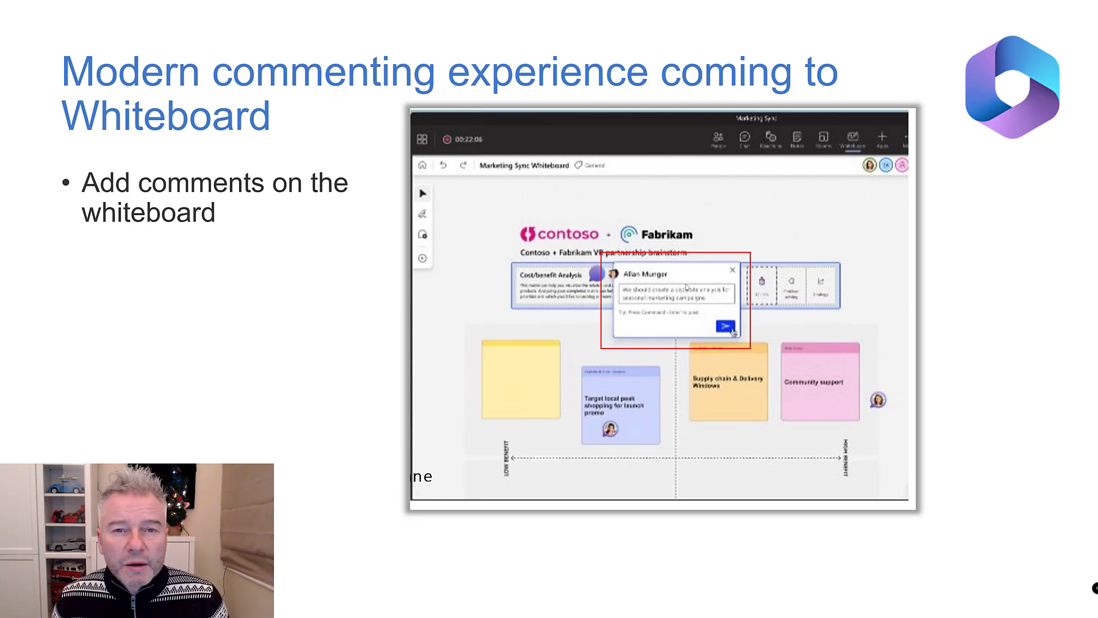
mouse_move(801, 255)
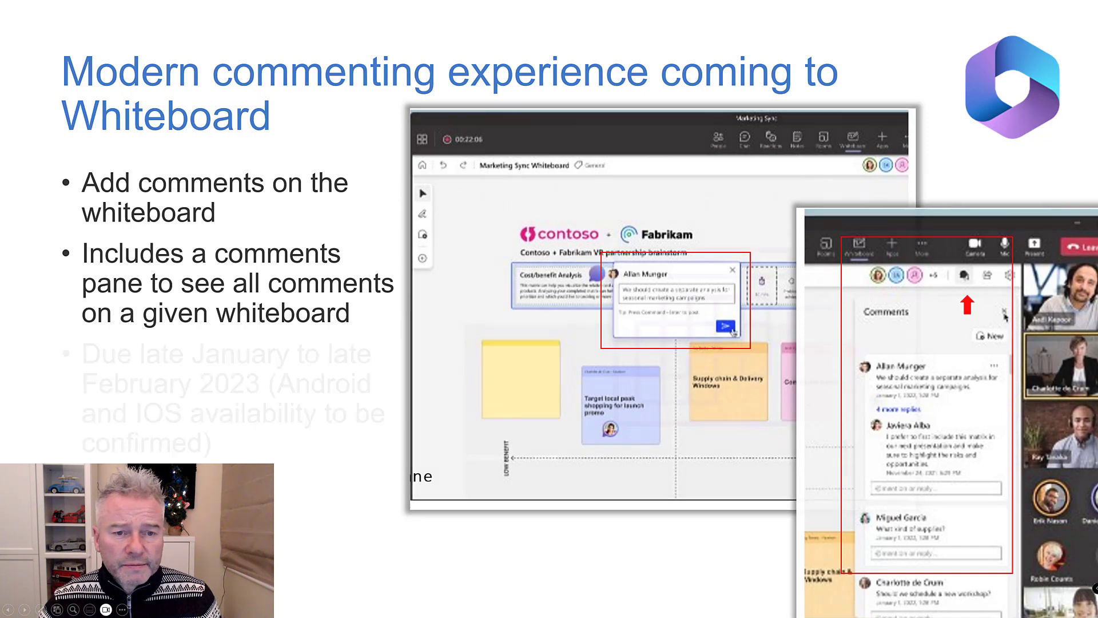
Step: Advance past the Whiteboard commenting slide to the Microsoft Feed view
key(Right)
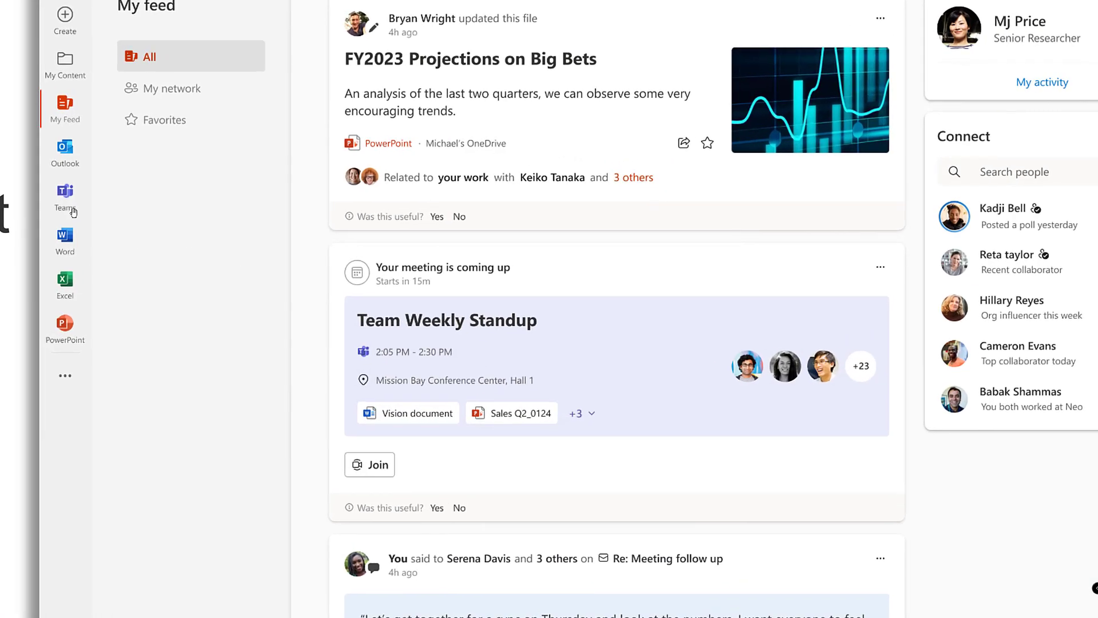
mouse_move(65, 106)
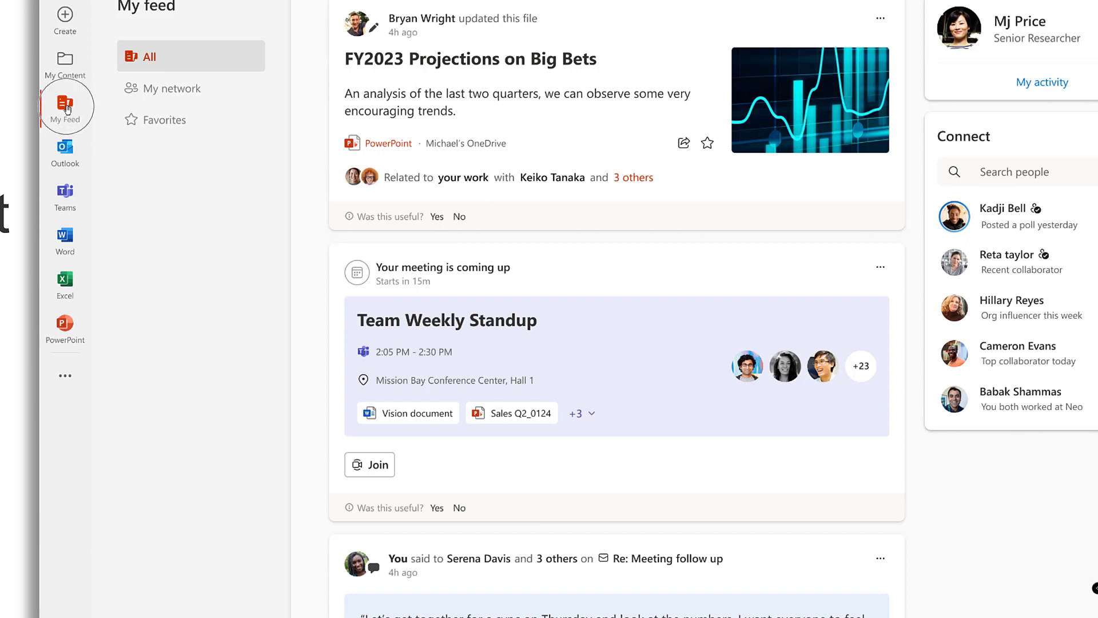
mouse_move(65, 107)
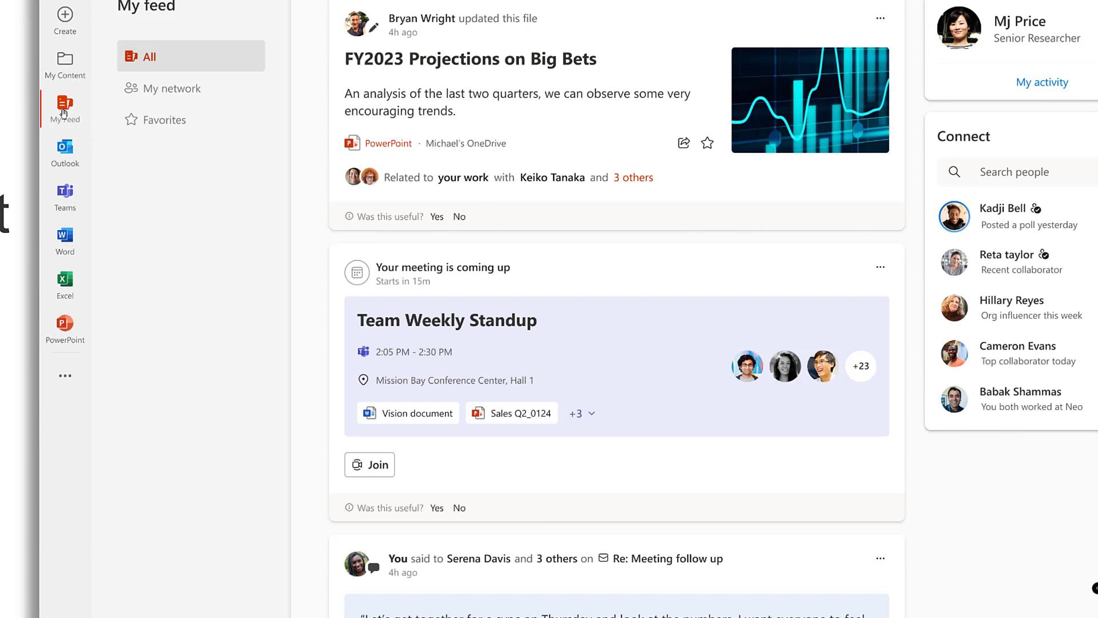
mouse_move(357, 62)
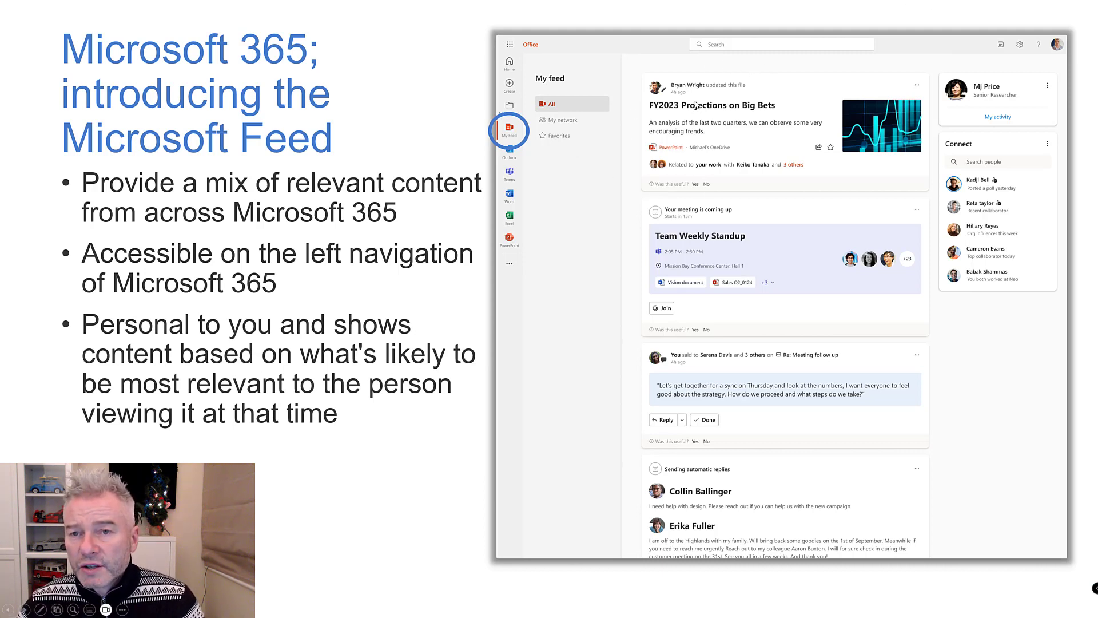
mouse_move(706, 351)
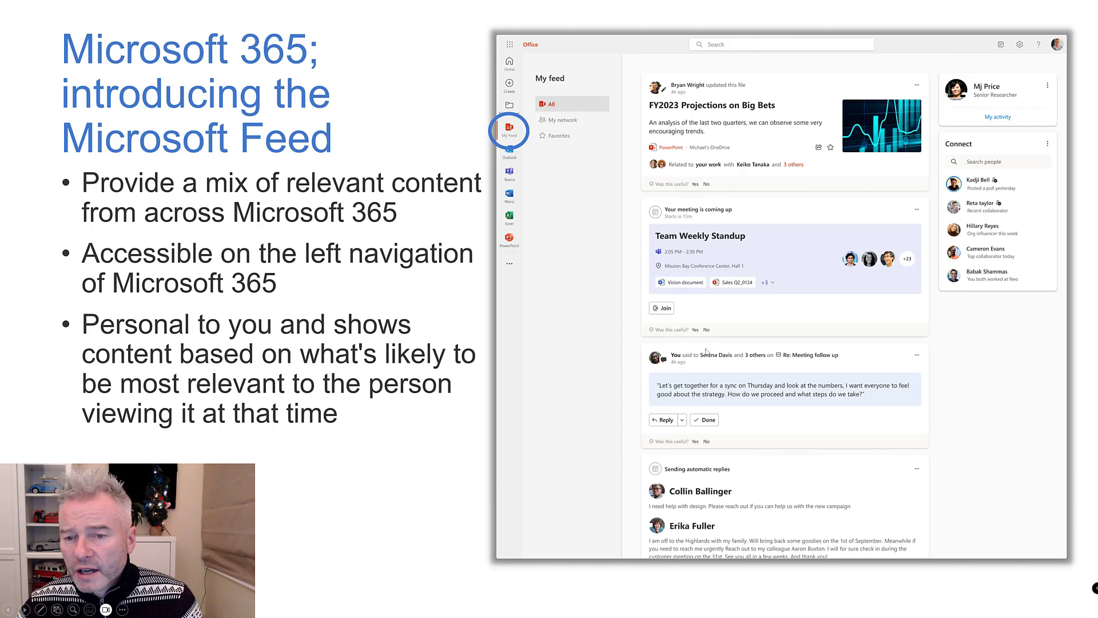
mouse_move(688, 375)
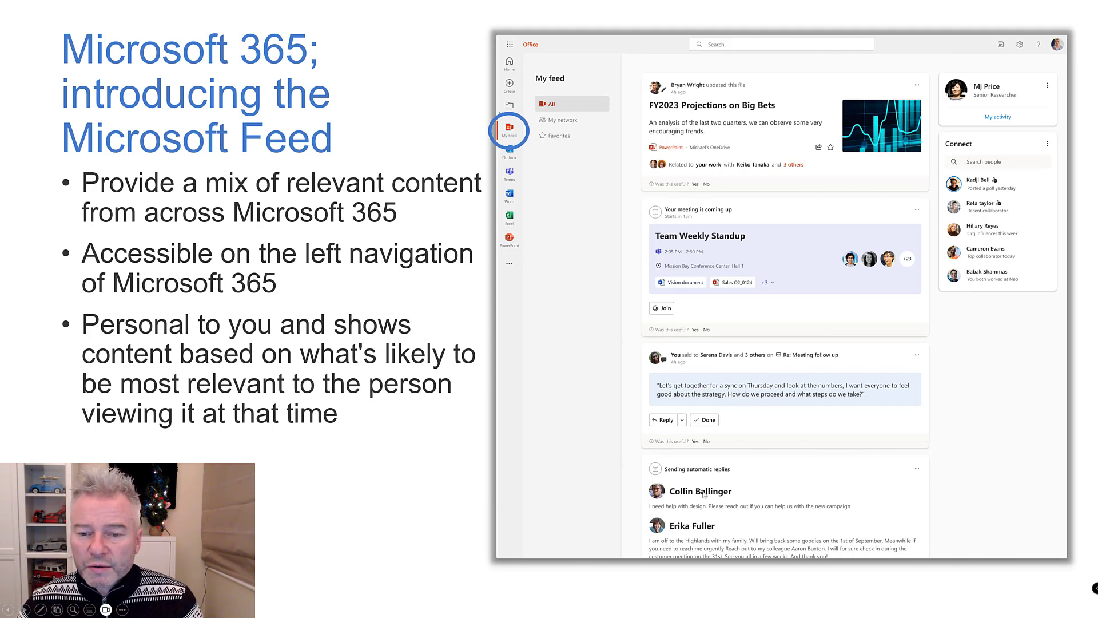
mouse_move(918, 204)
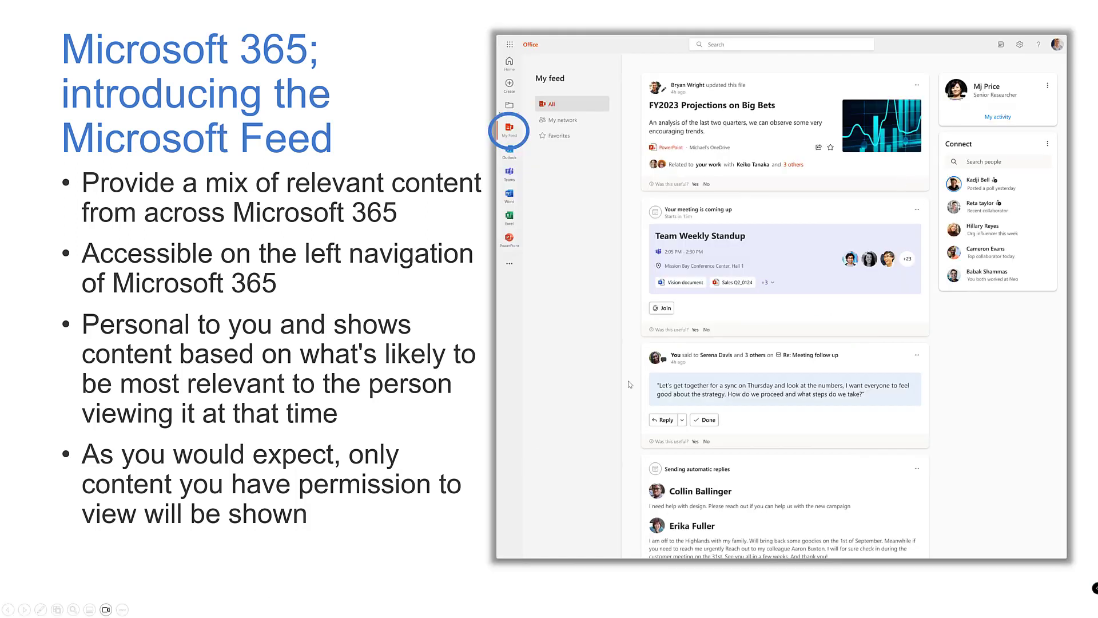
mouse_move(307, 493)
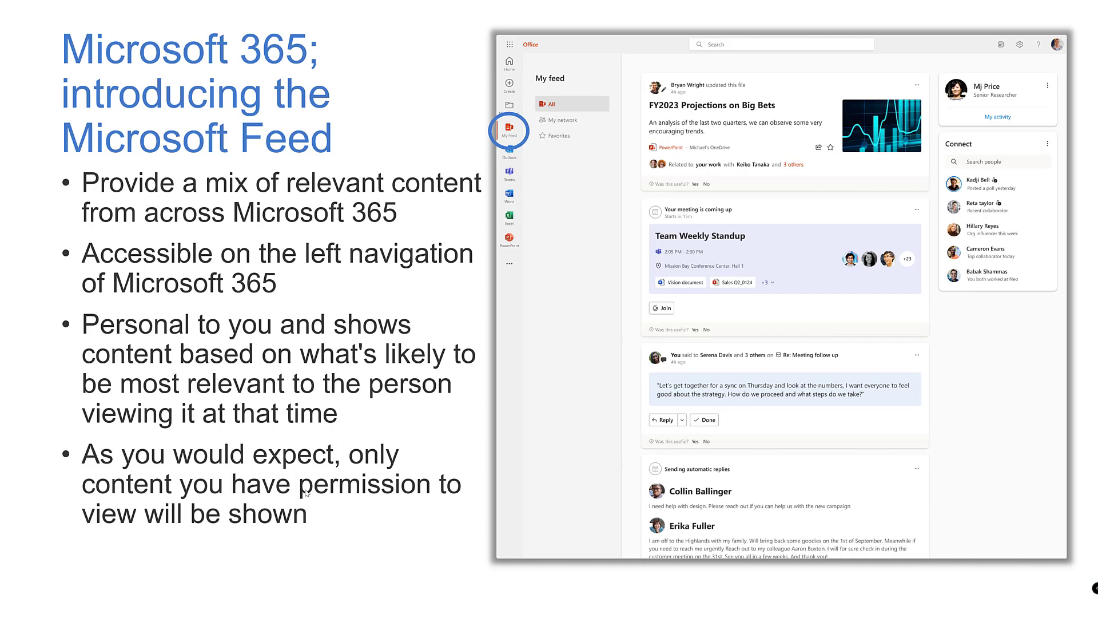
Step: Advance past the Microsoft Feed slide to the Loop components in Word for the web slide
key(Right)
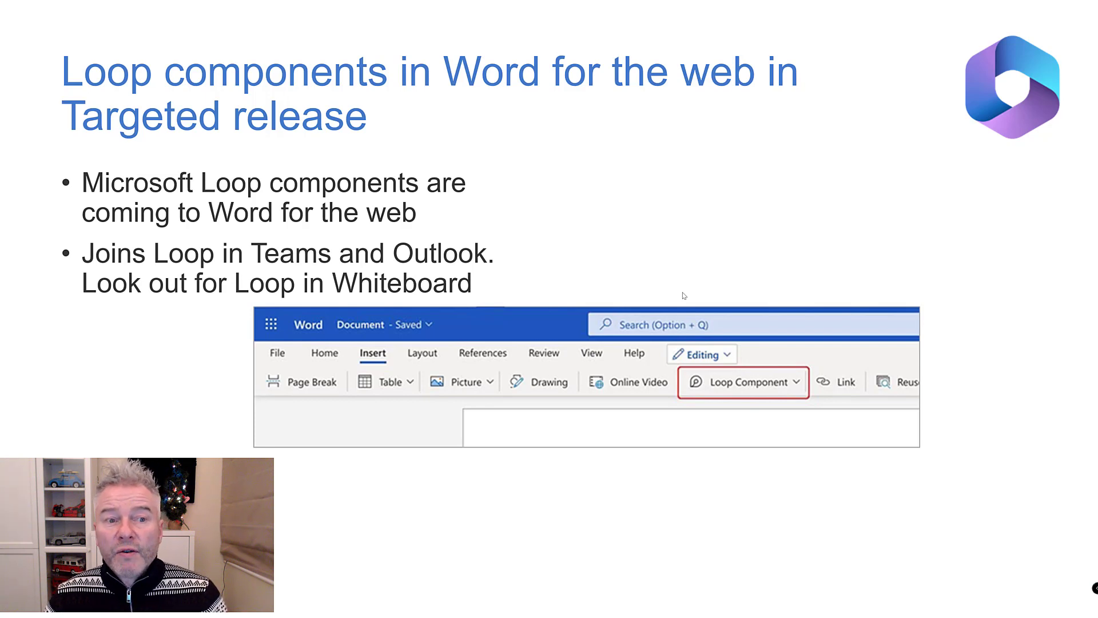
mouse_move(520, 239)
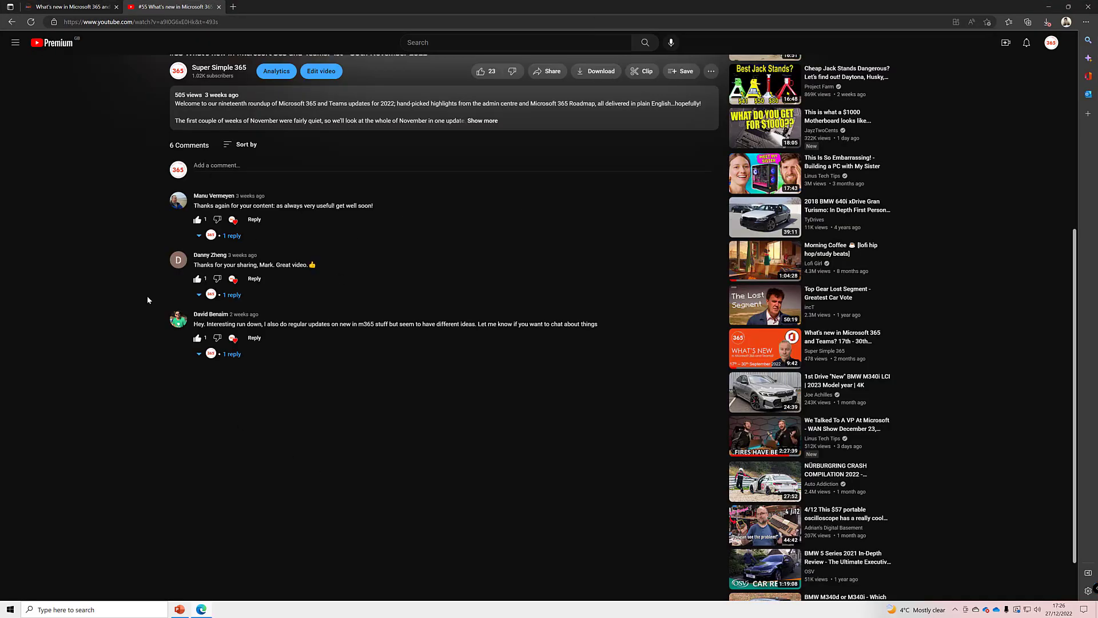
mouse_move(253, 279)
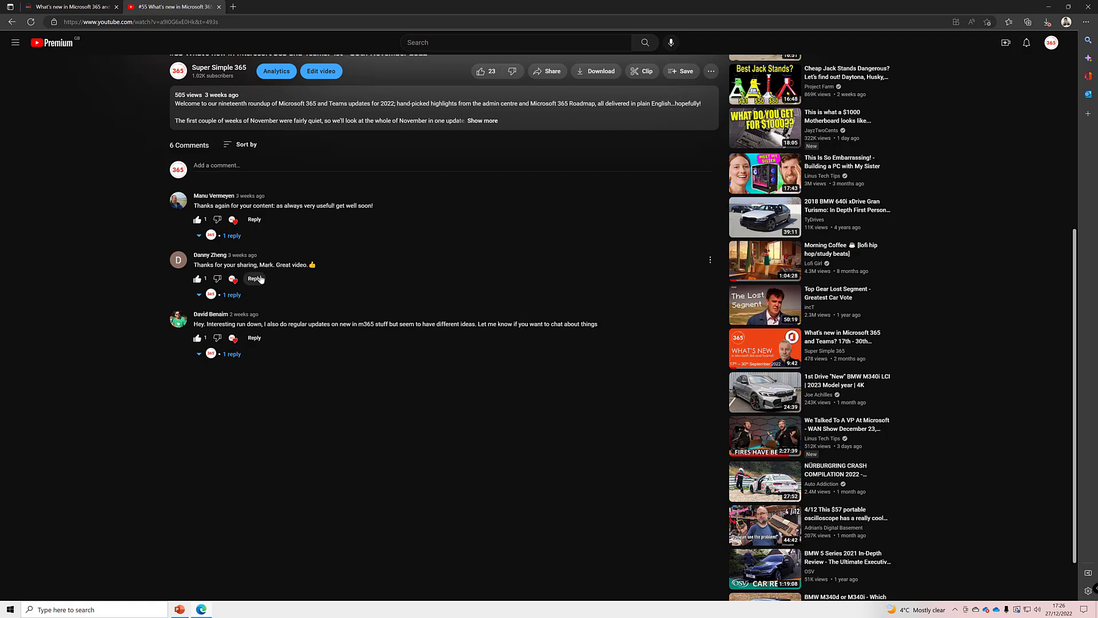